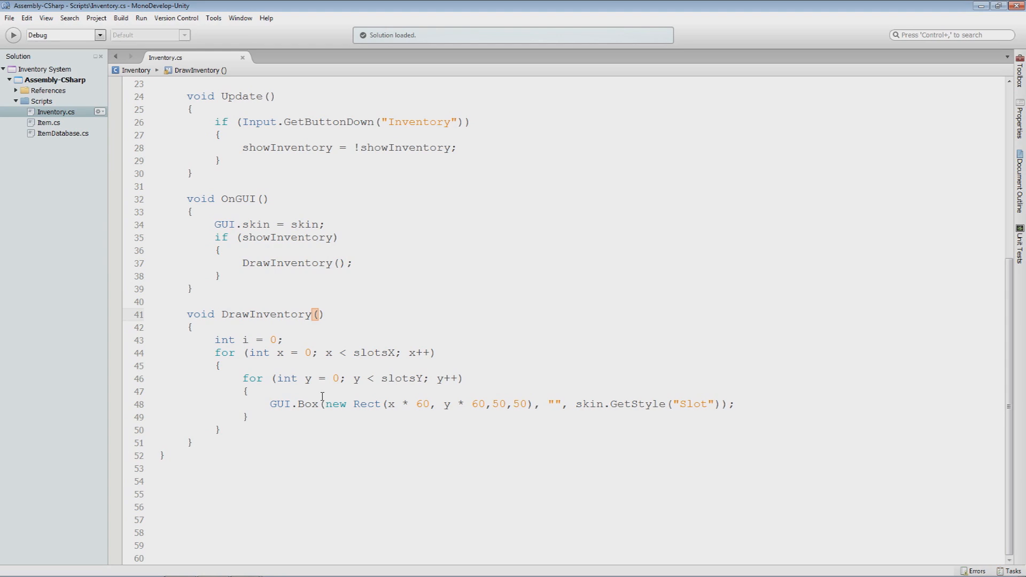
- Open a blank line above the GUI.Box call in DrawInventory's inner loop
left_click(326, 314)
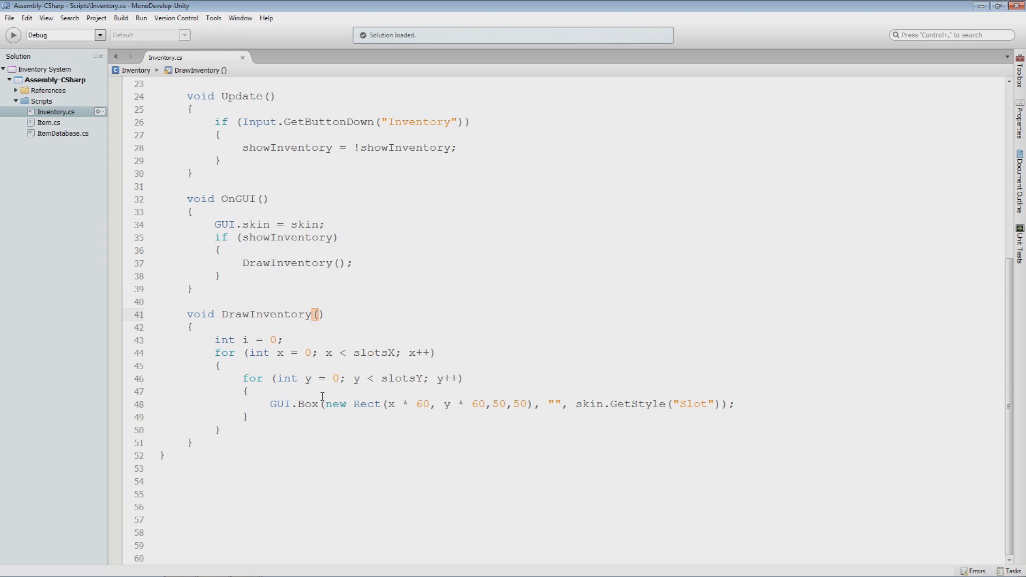
left_click(326, 314)
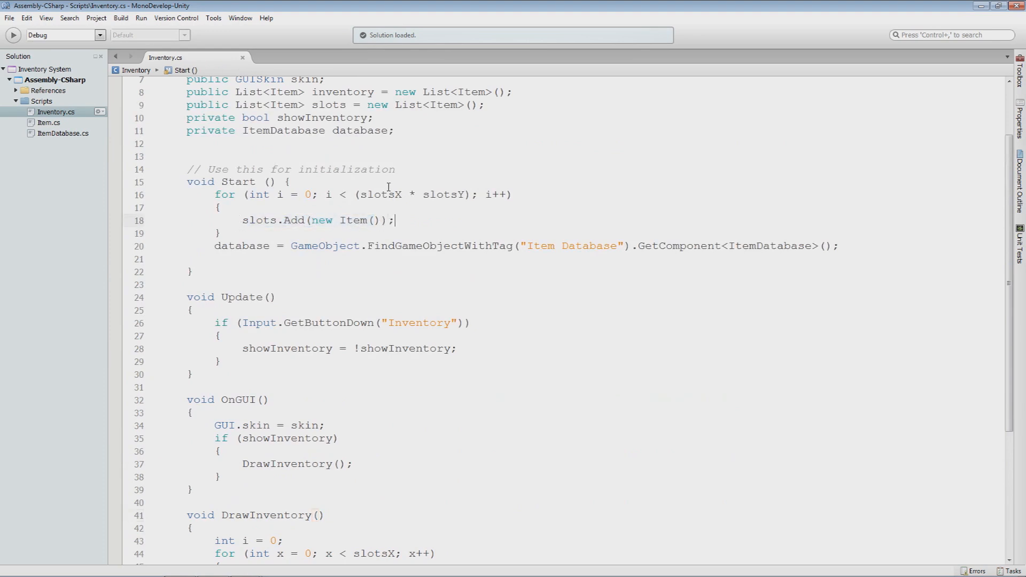
left_click(358, 195)
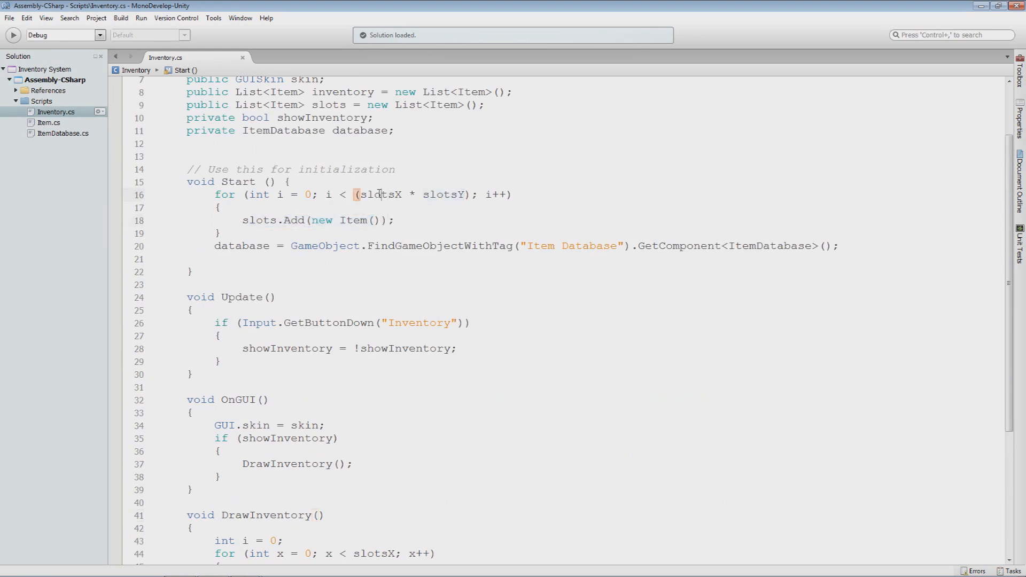
double_click(378, 194)
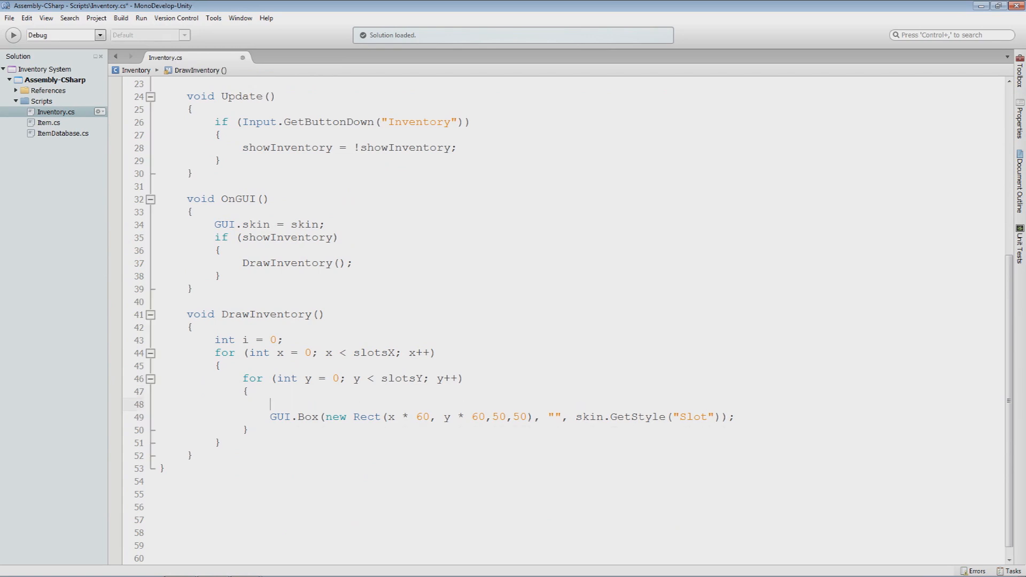
mouse_move(375, 416)
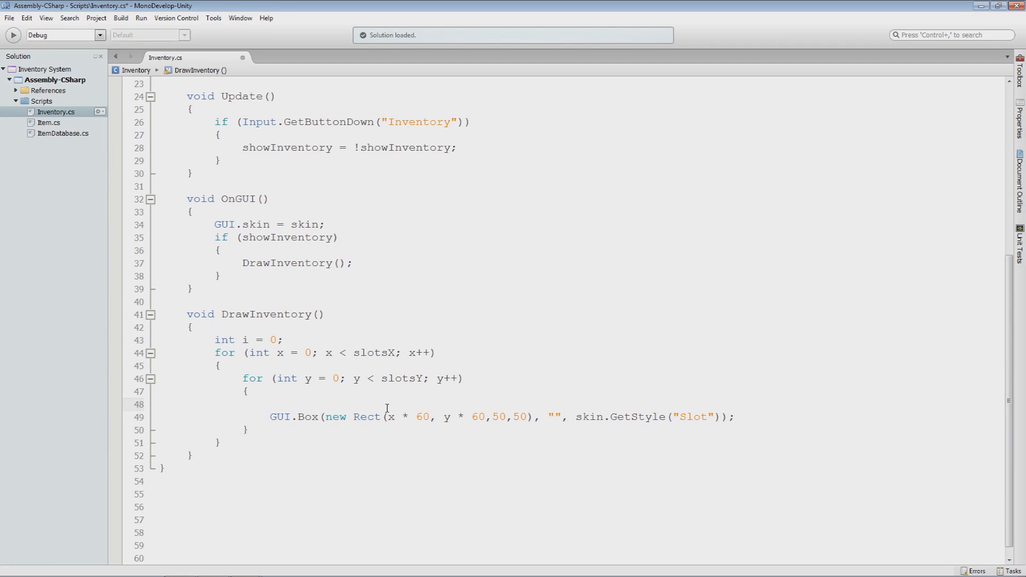
- Declare Rect slotRect = new Rect(x * 60, y * 60, 50, 50) and pass slotRect to GUI.Box
left_click(271, 404)
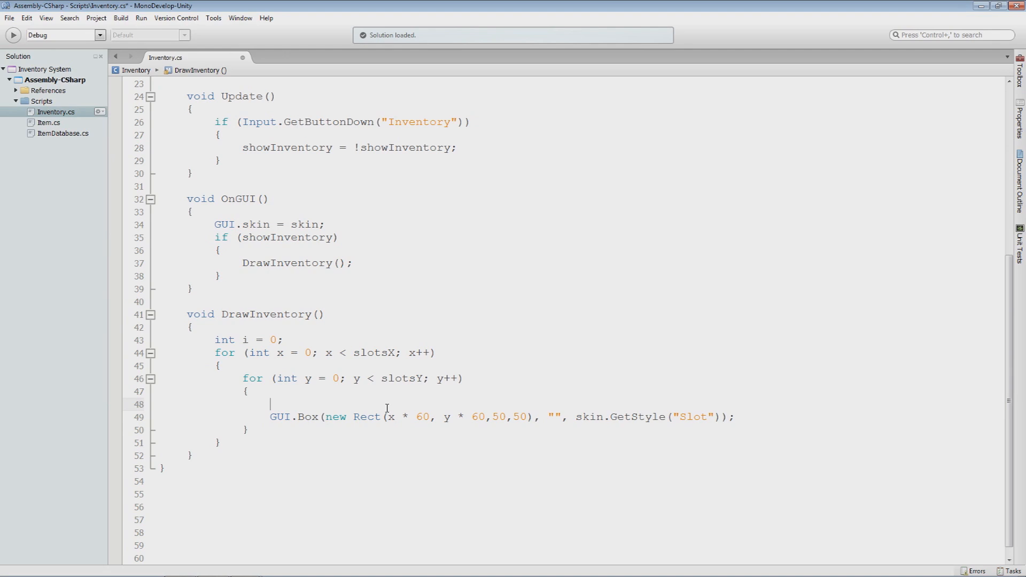
type("R")
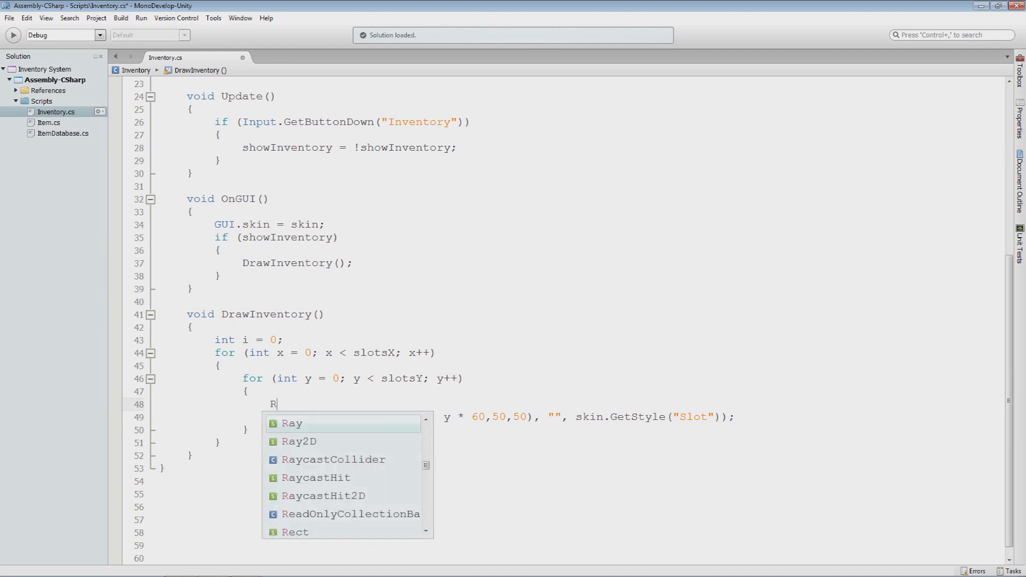
type("ect slotRect")
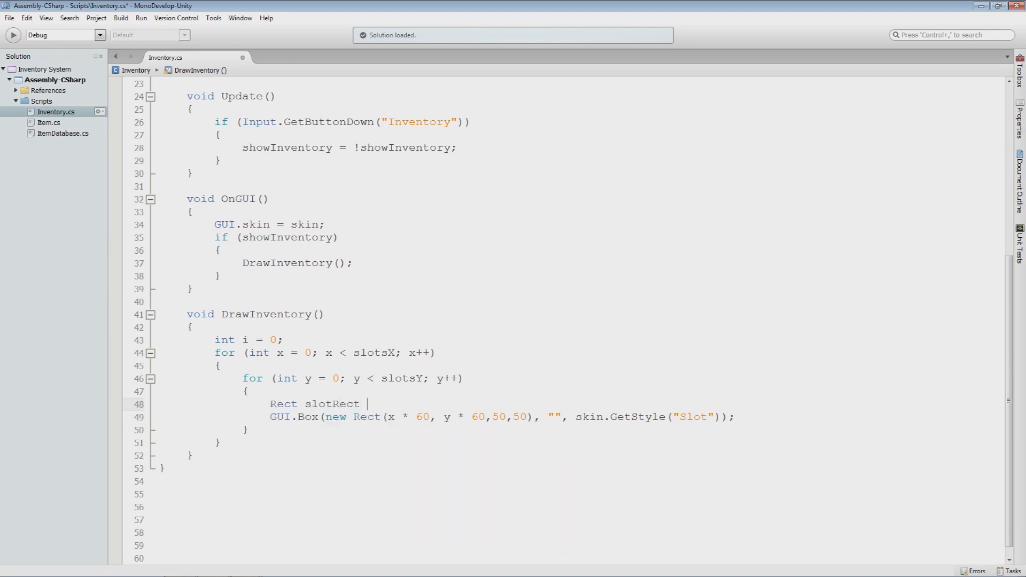
type("= new Rect(x * 60, y * 60,50,50);")
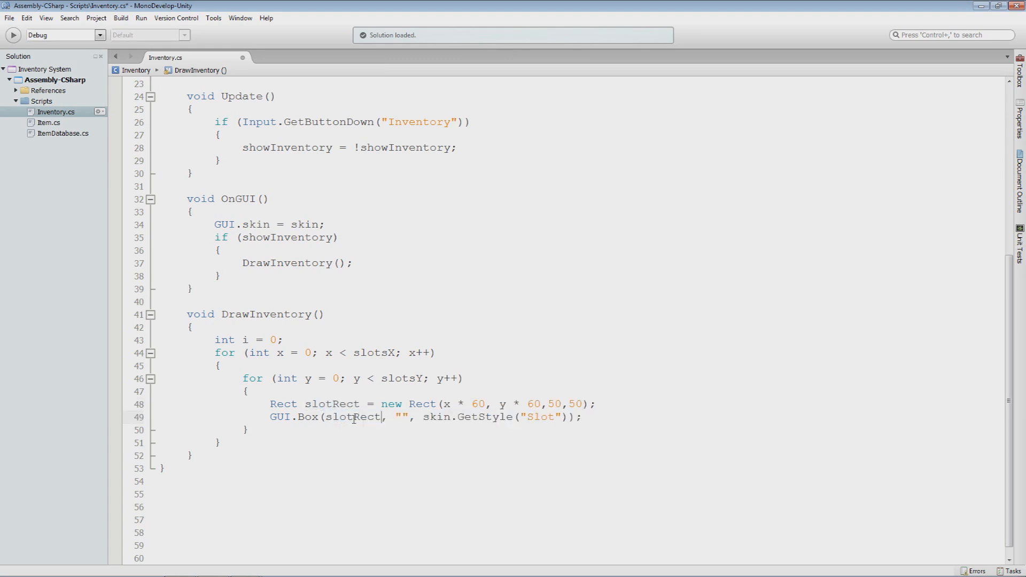
double_click(354, 416)
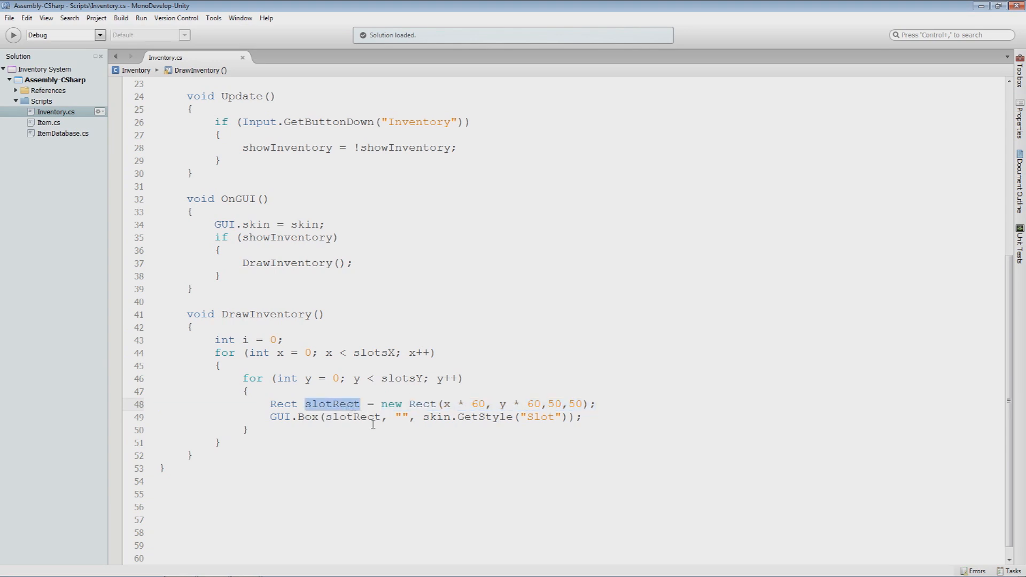
mouse_move(397, 431)
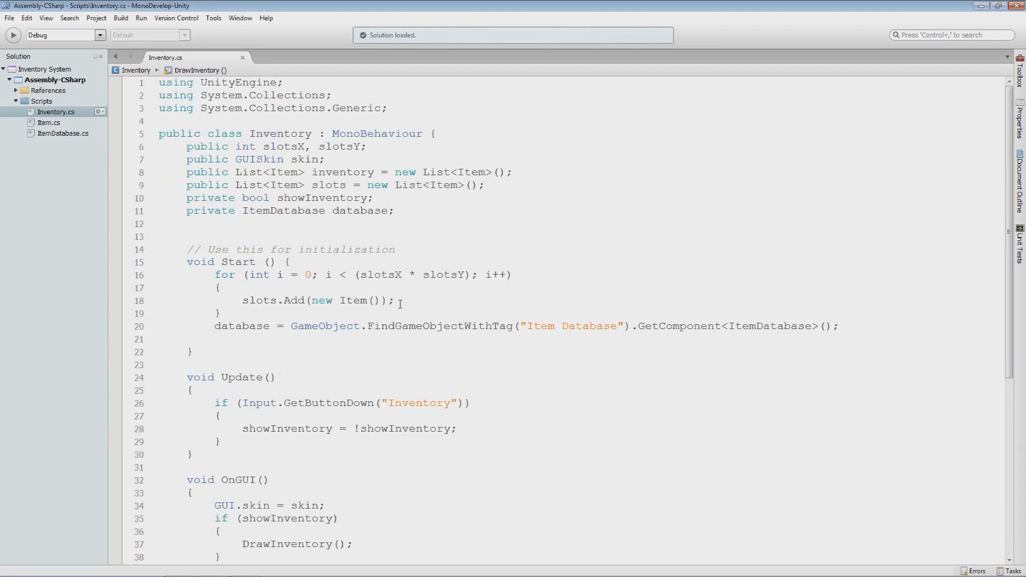
- Add inventory.Add(new Item()); inside Start's slot-creation loop
type("inventory")
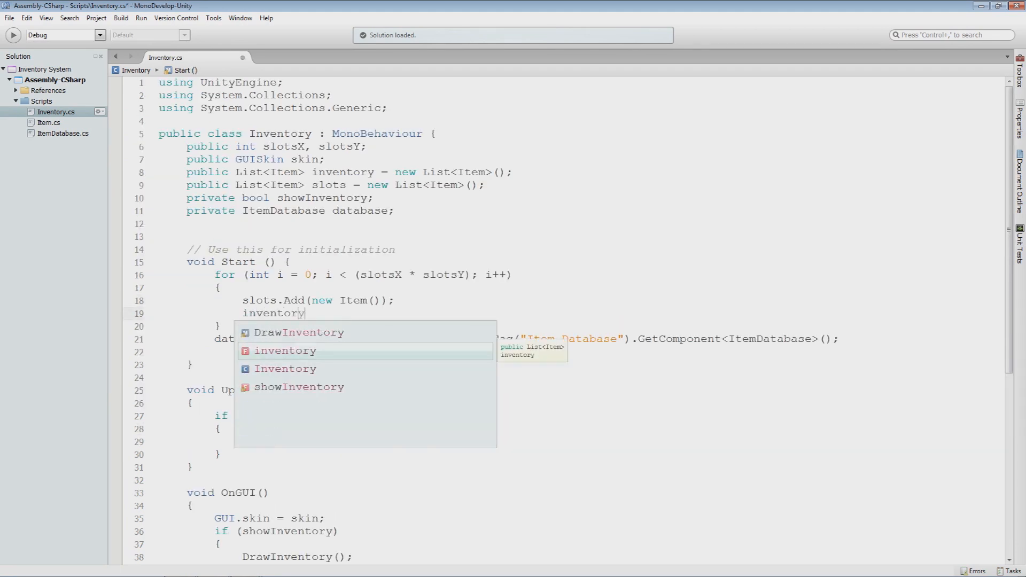
type(".Add ();")
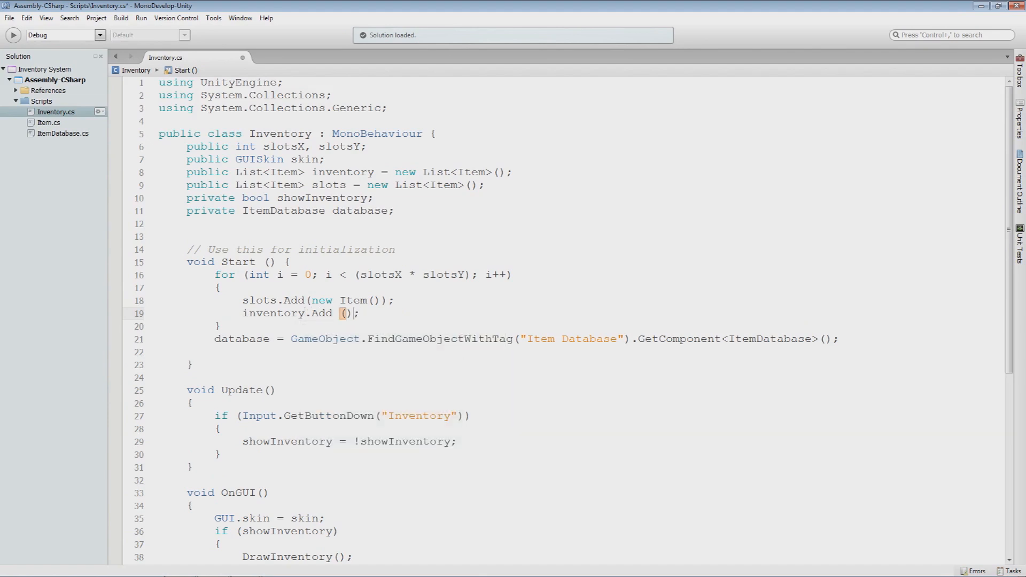
type("new Ie")
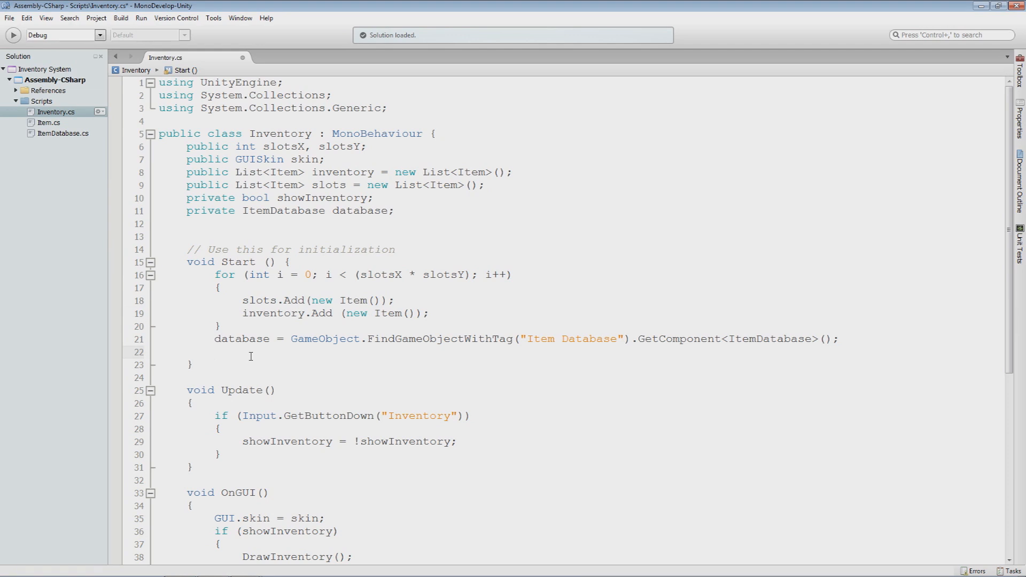
- Assign inventory[0] = database.items[0]; at the end of Start and save the script
left_click(215, 352)
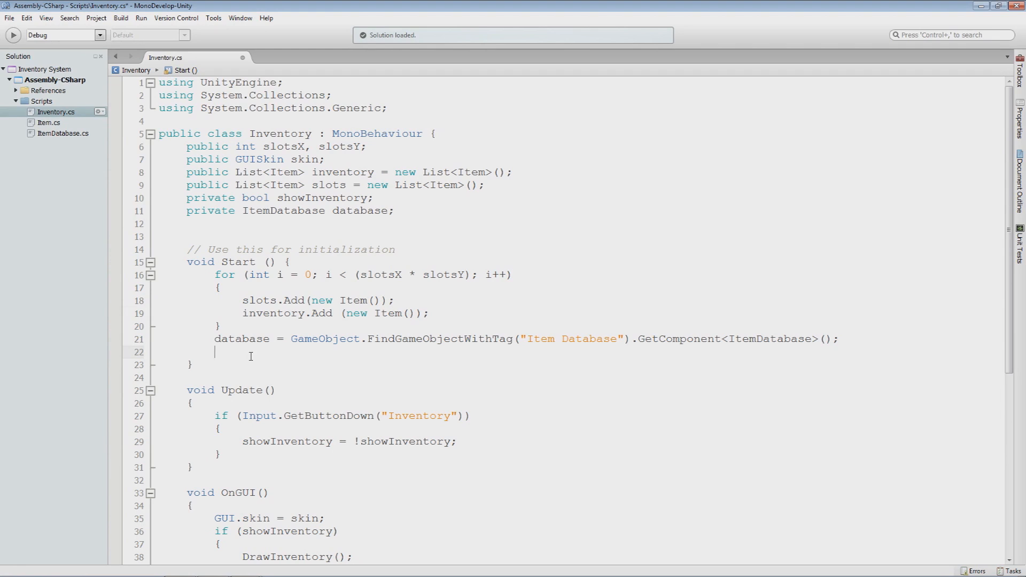
type("inventory")
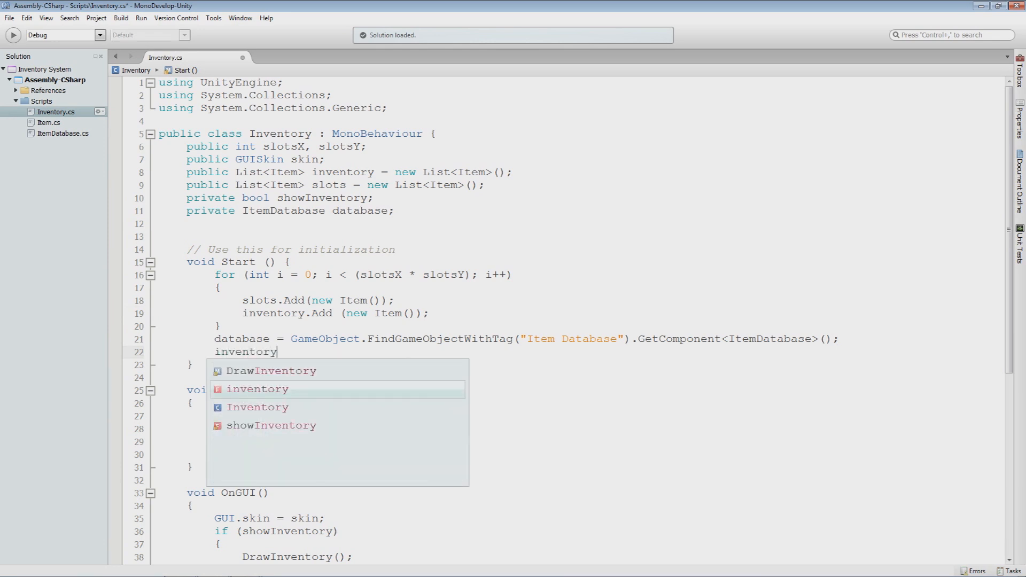
type("[0]")
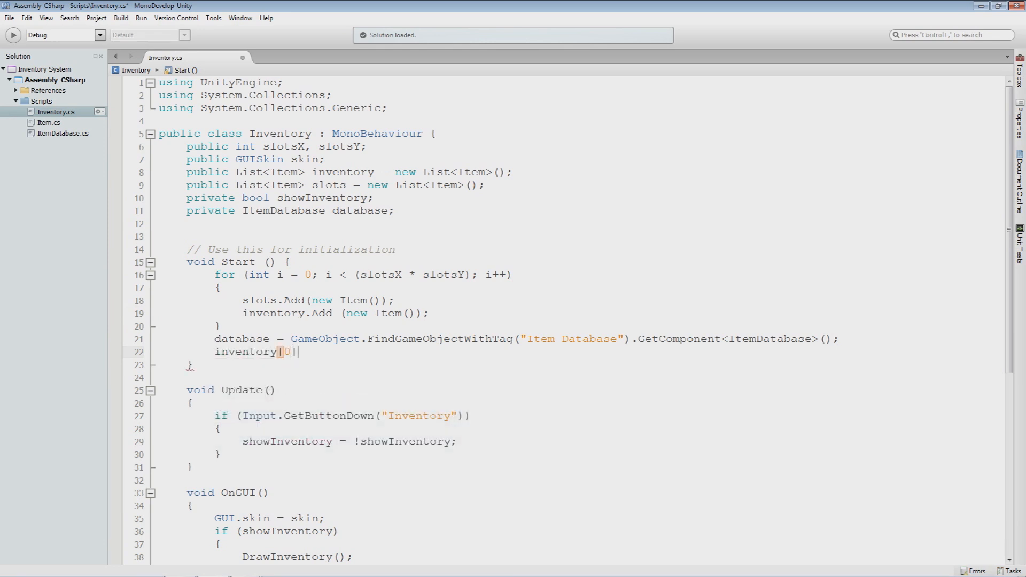
type("= databas")
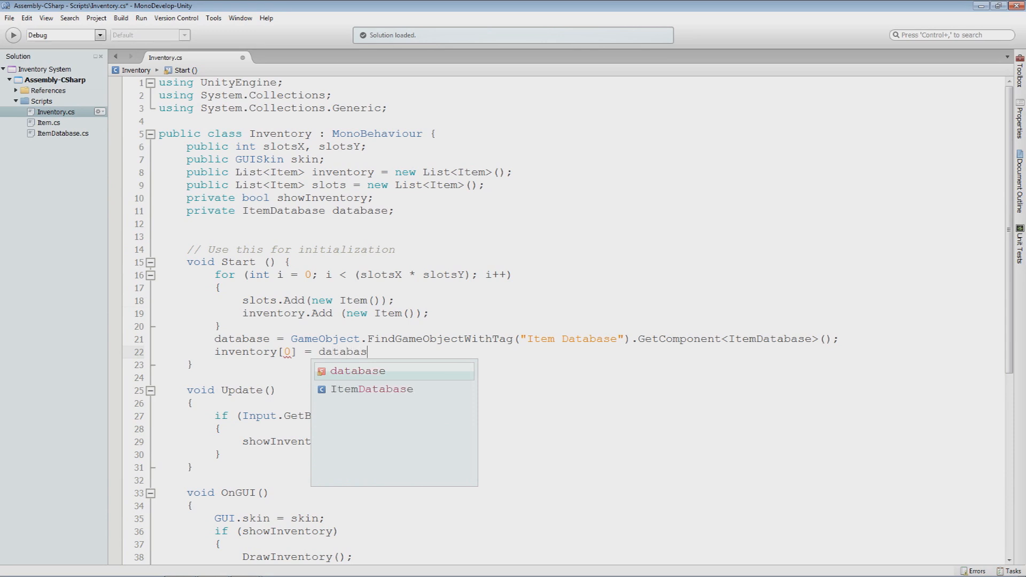
type(".items[")
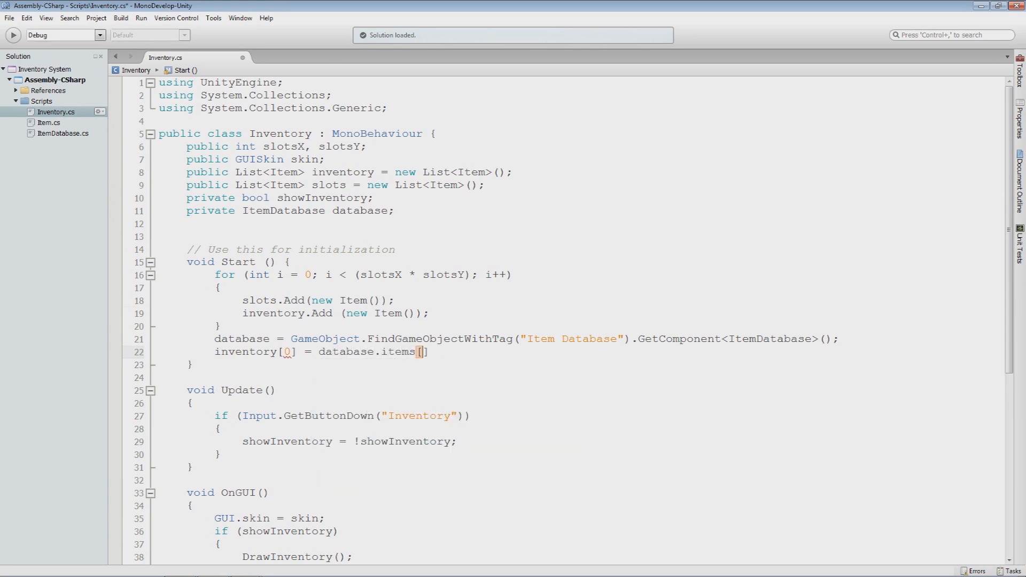
type("0];")
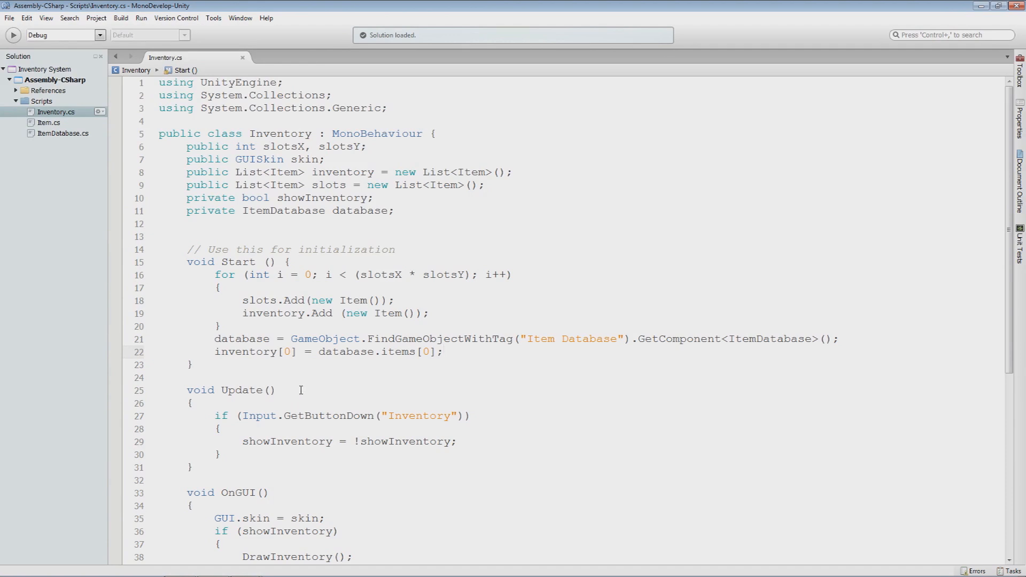
double_click(283, 352)
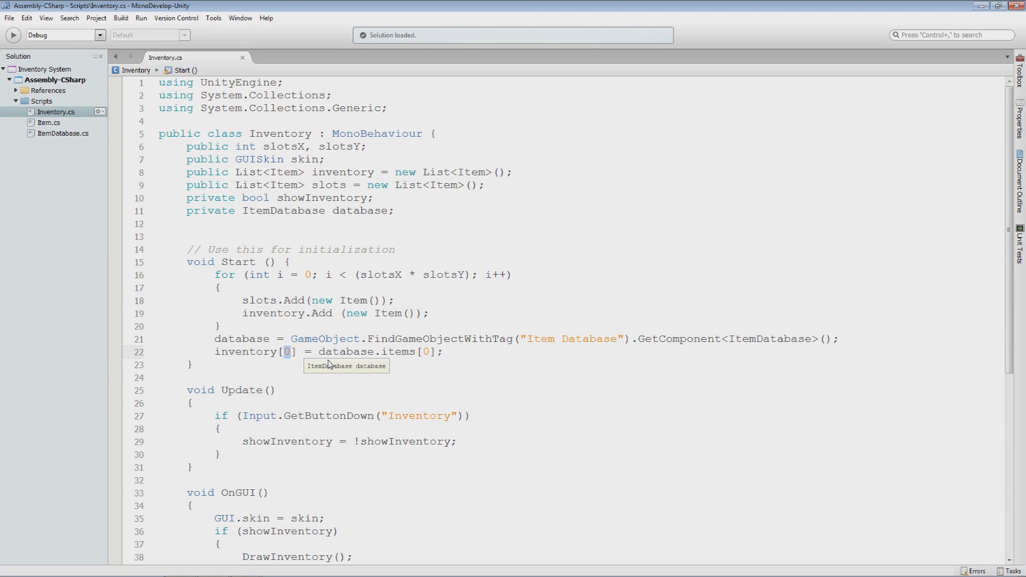
mouse_move(366, 345)
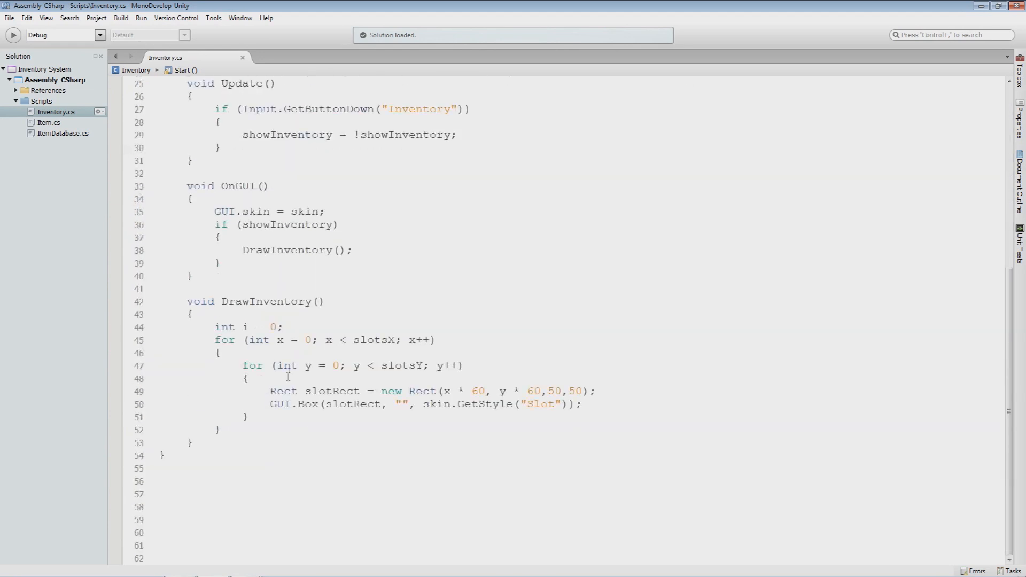
mouse_move(259, 339)
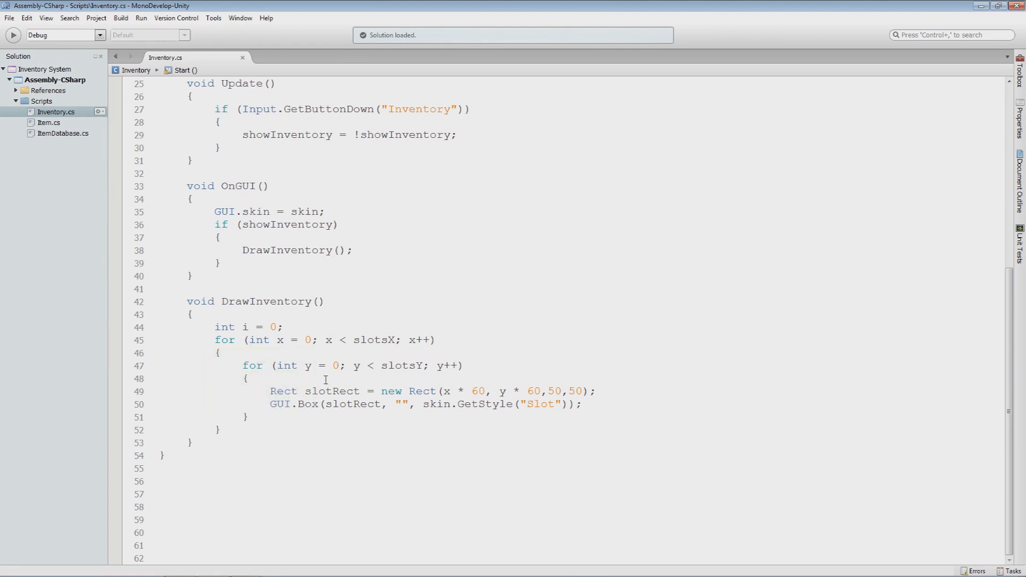
- Review the int i = 0 counter and add blank lines below the GUI.Box call
triple_click(248, 327)
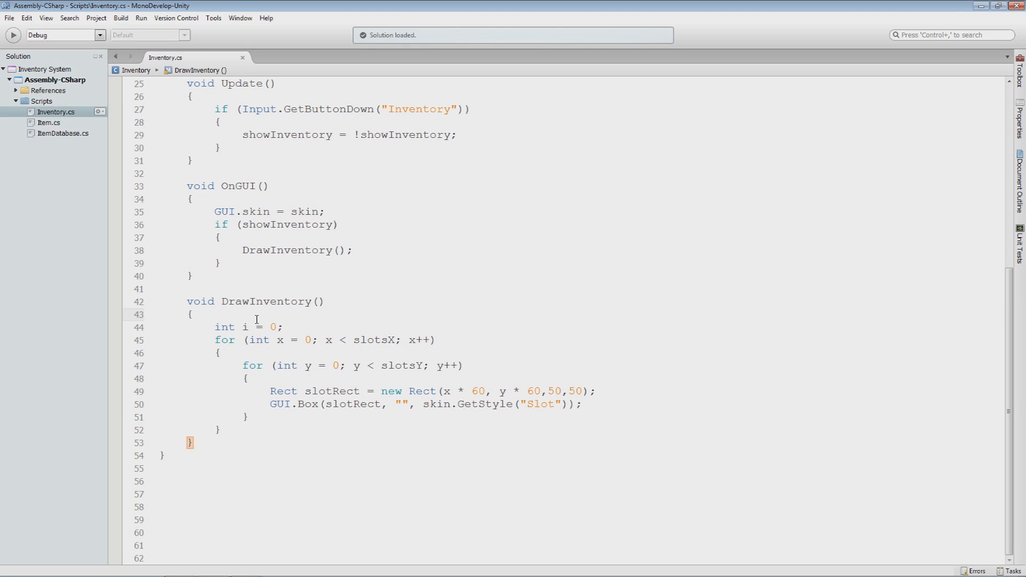
triple_click(248, 327)
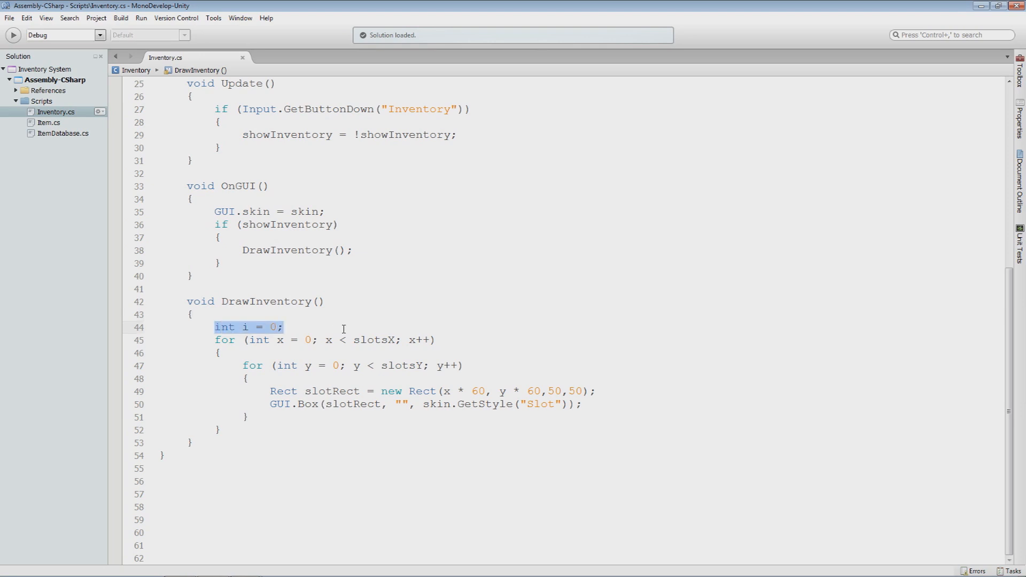
left_click(286, 327)
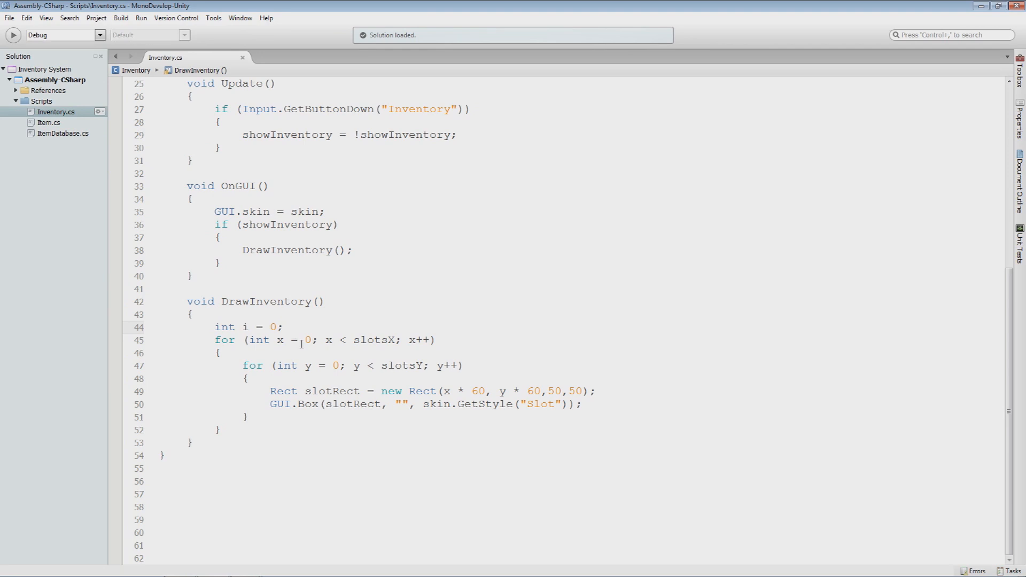
left_click(320, 365)
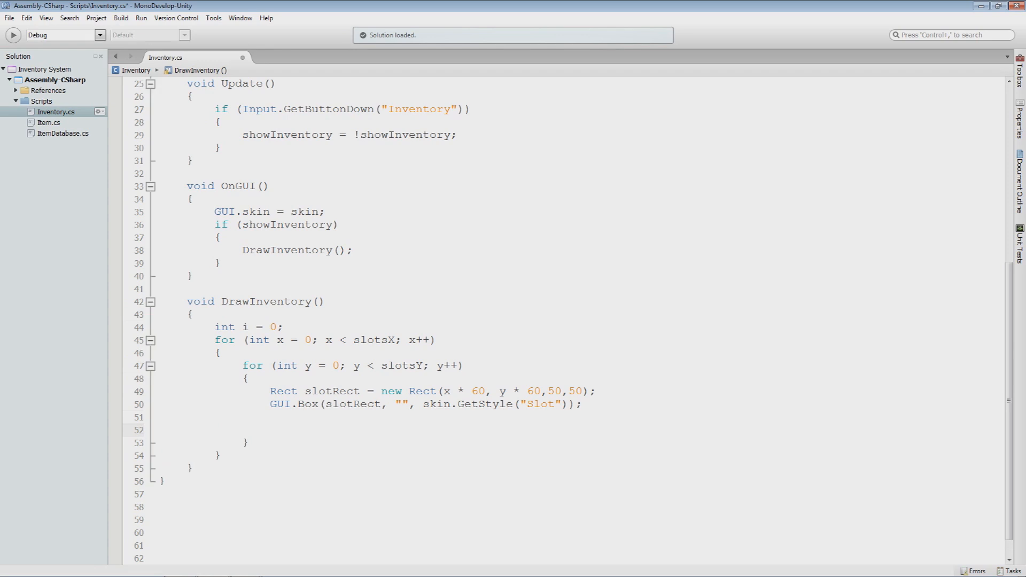
- Add i++; at the end of the inner slot loop with blank lines between it and GUI.Box
left_click(269, 430)
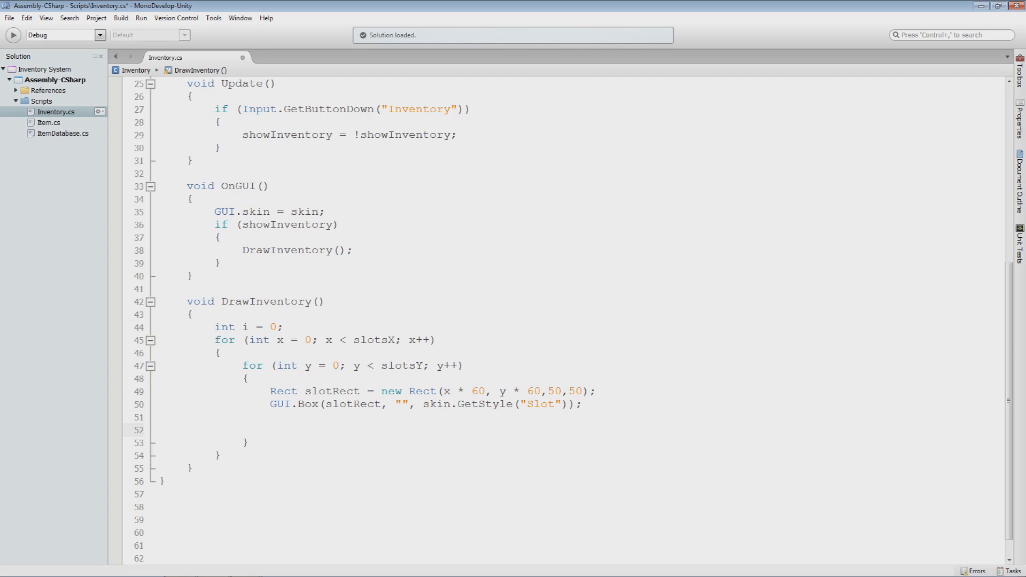
type("i")
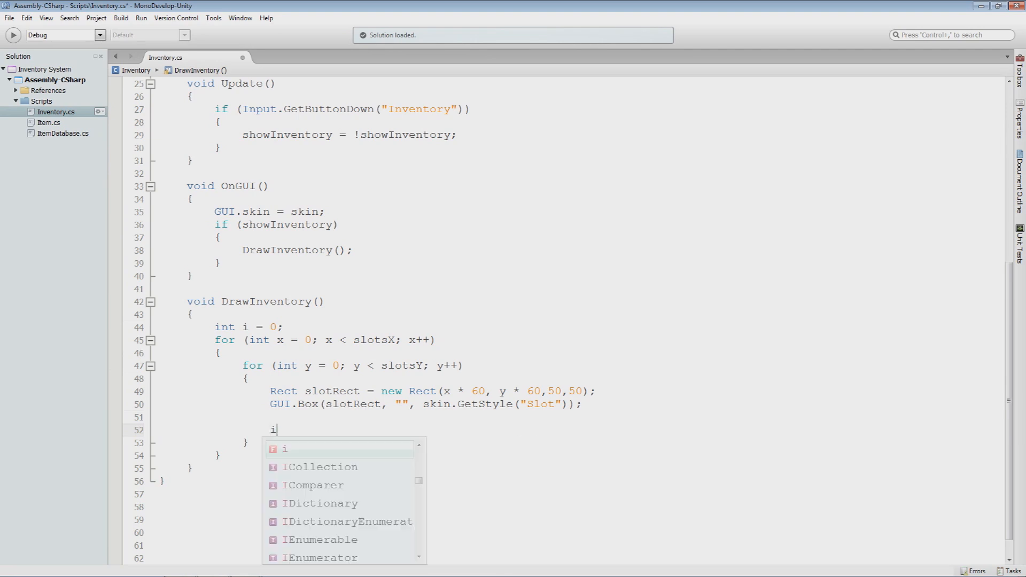
type("++;")
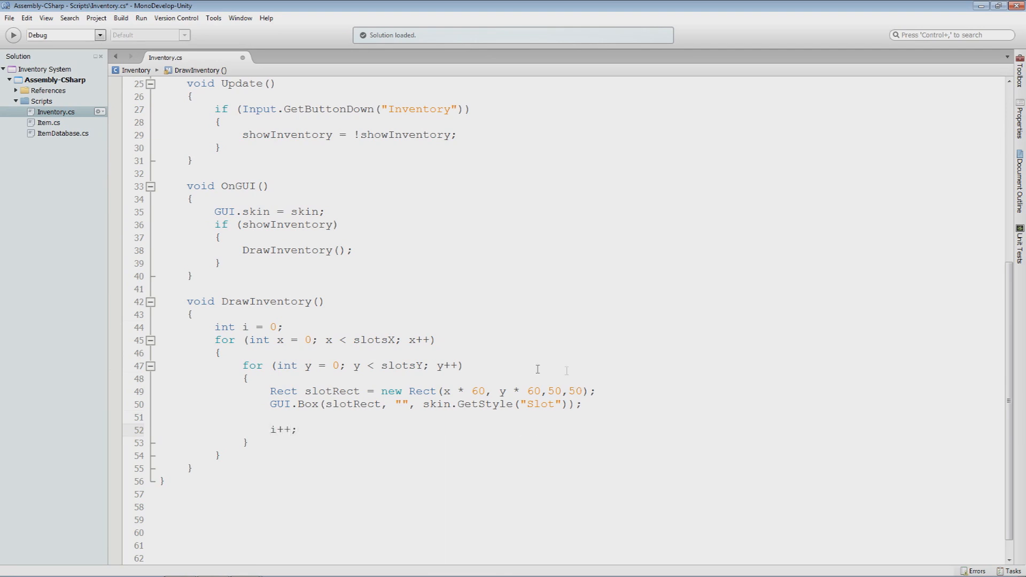
left_click(269, 429)
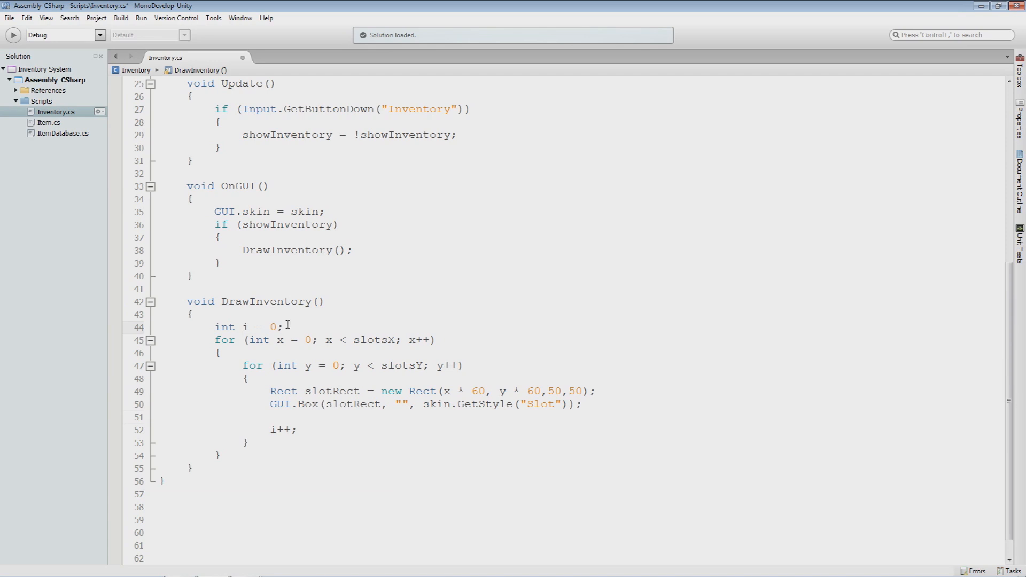
double_click(266, 301)
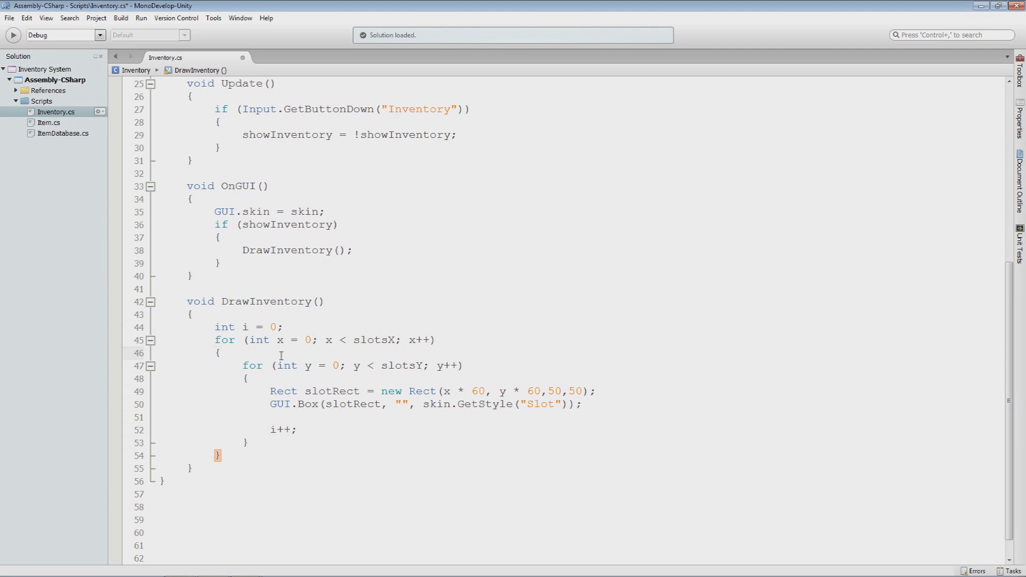
left_click(223, 353)
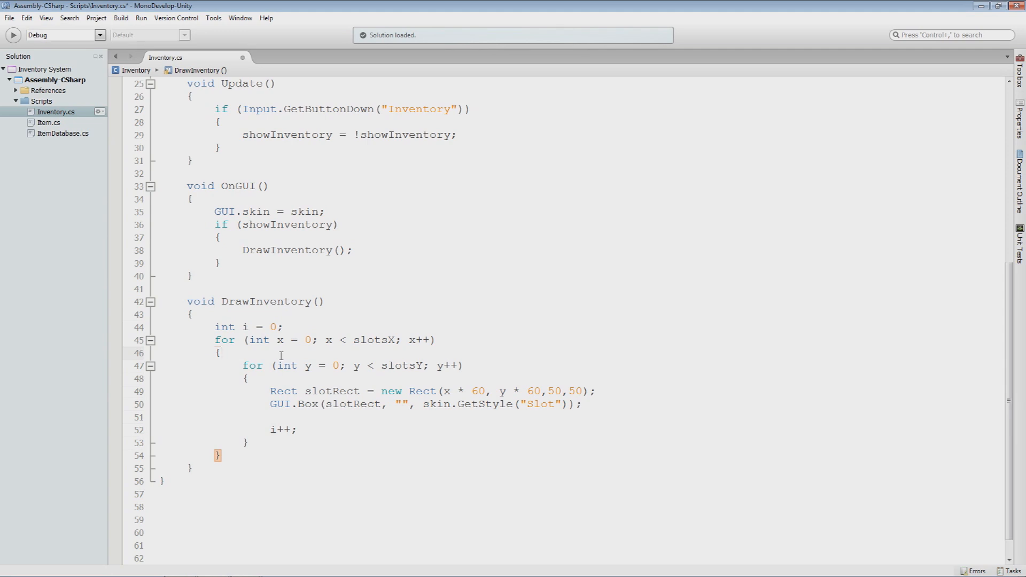
mouse_move(280, 399)
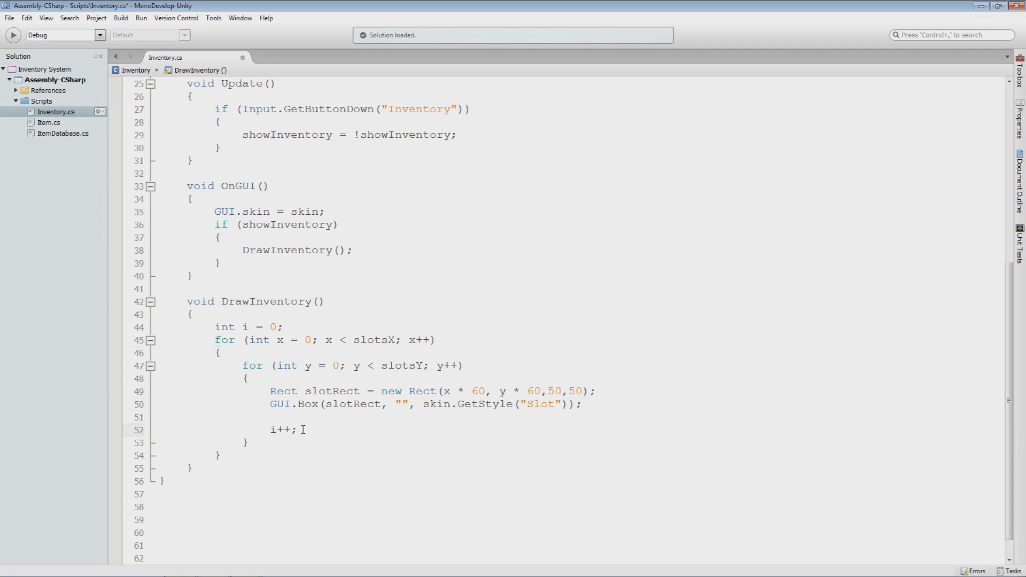
left_click(298, 430)
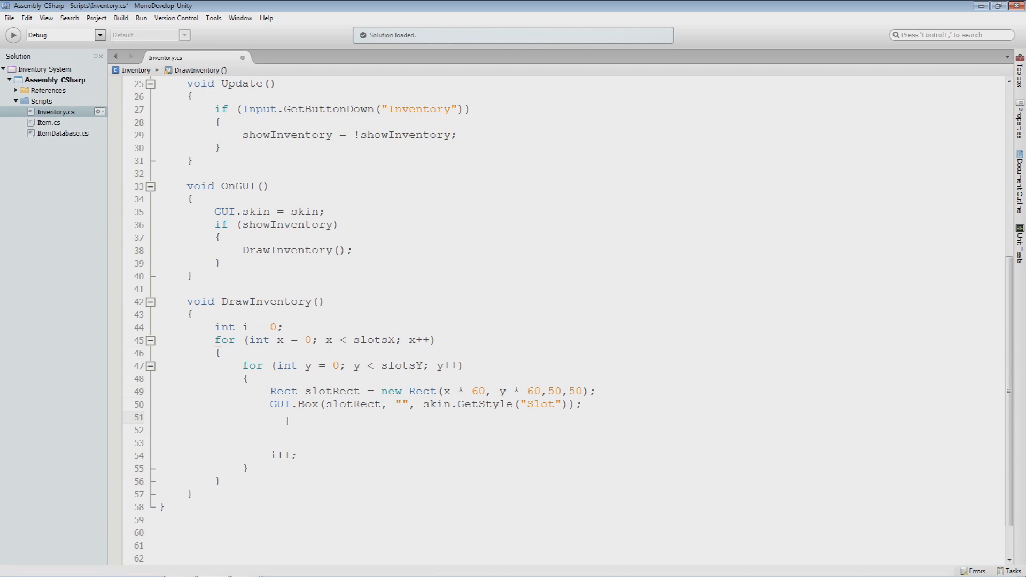
- Write slots[i] = inventory[i]; after GUI.Box to copy each inventory item into its slot
type("slots[]")
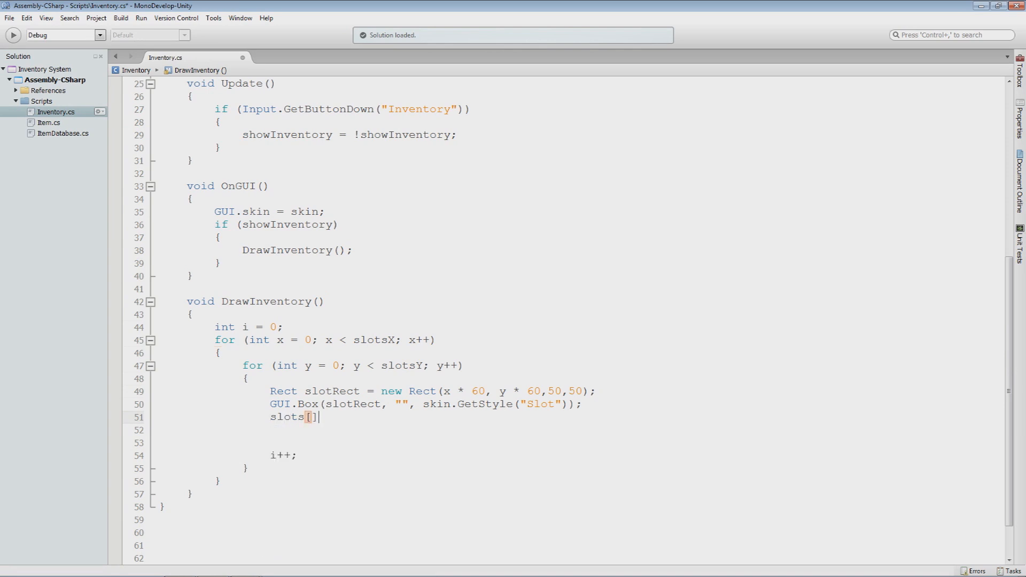
type("i")
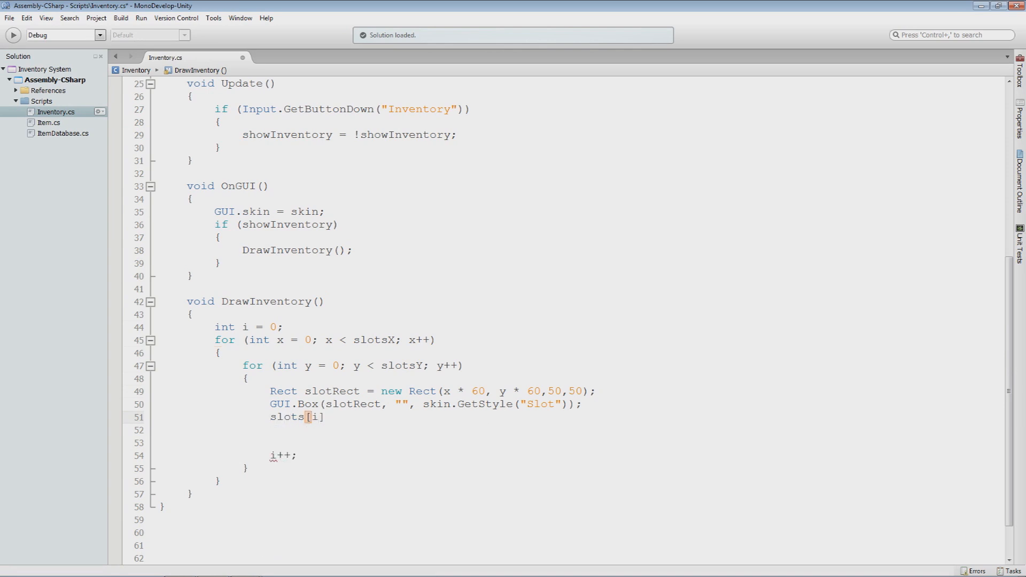
type("=")
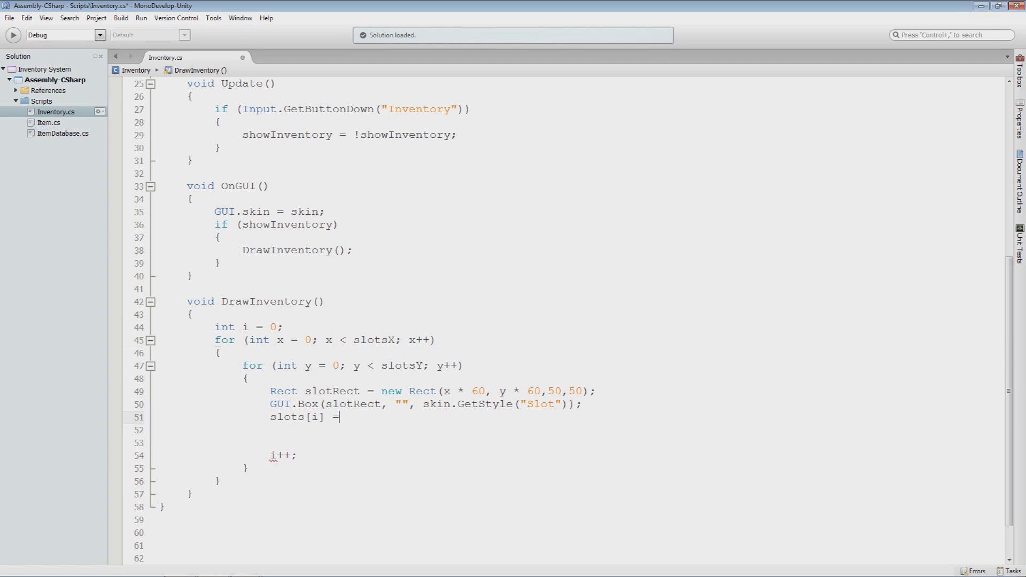
type("invne")
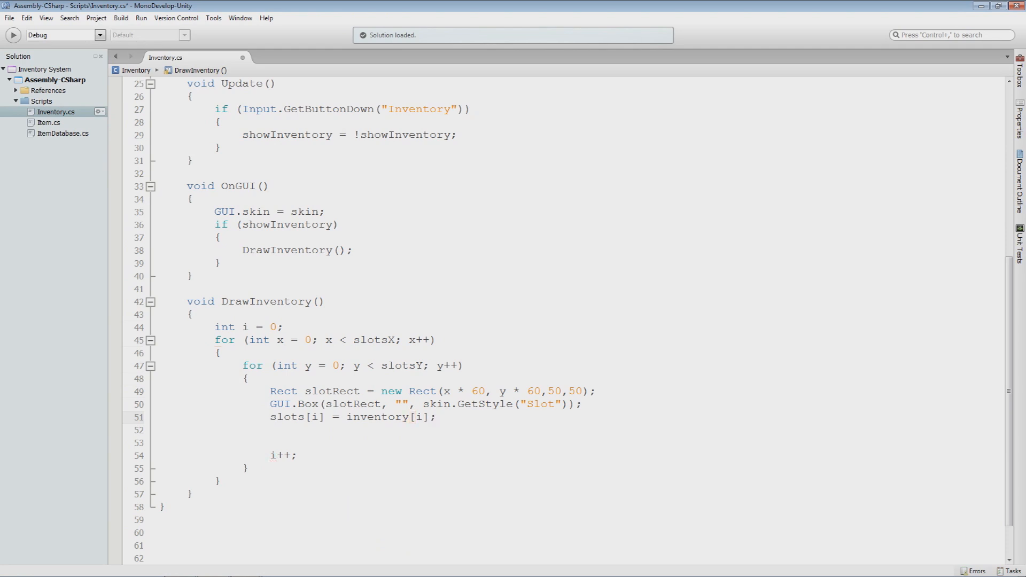
left_click(436, 416)
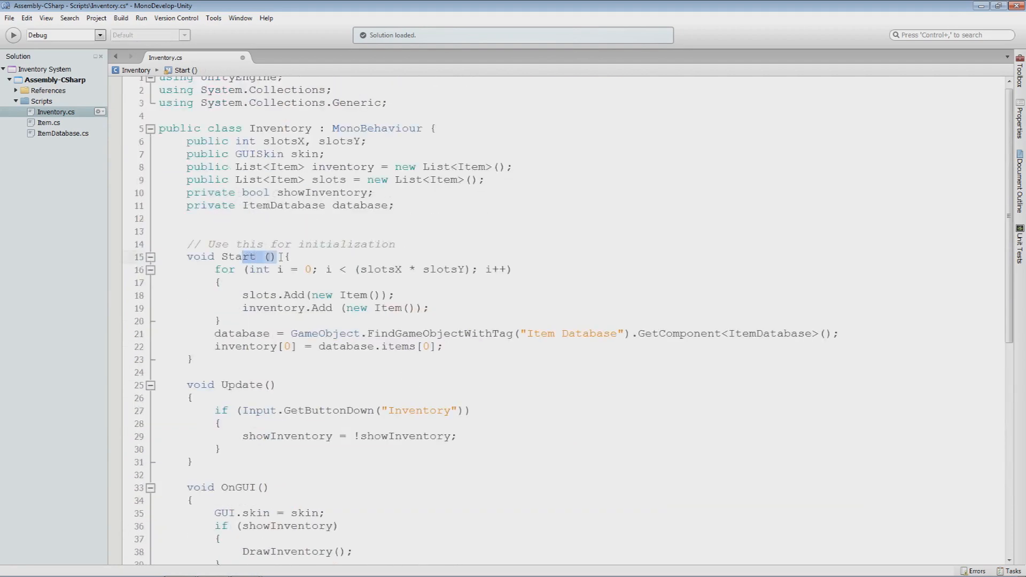
- Add an empty if (slots[i].itemName != null) block after the slot assignment
scroll("down", 3)
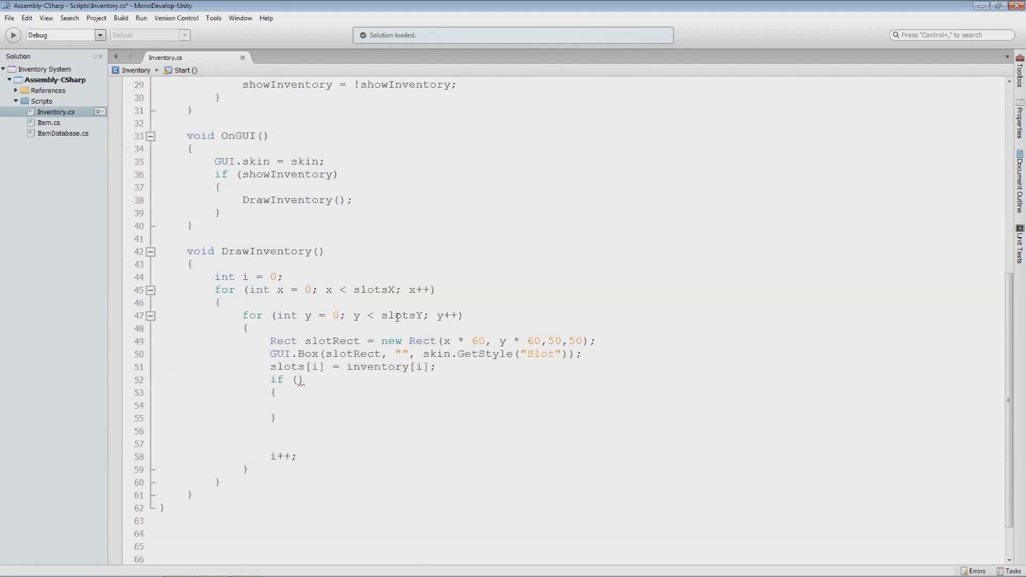
left_click(298, 403)
type("slots[i")
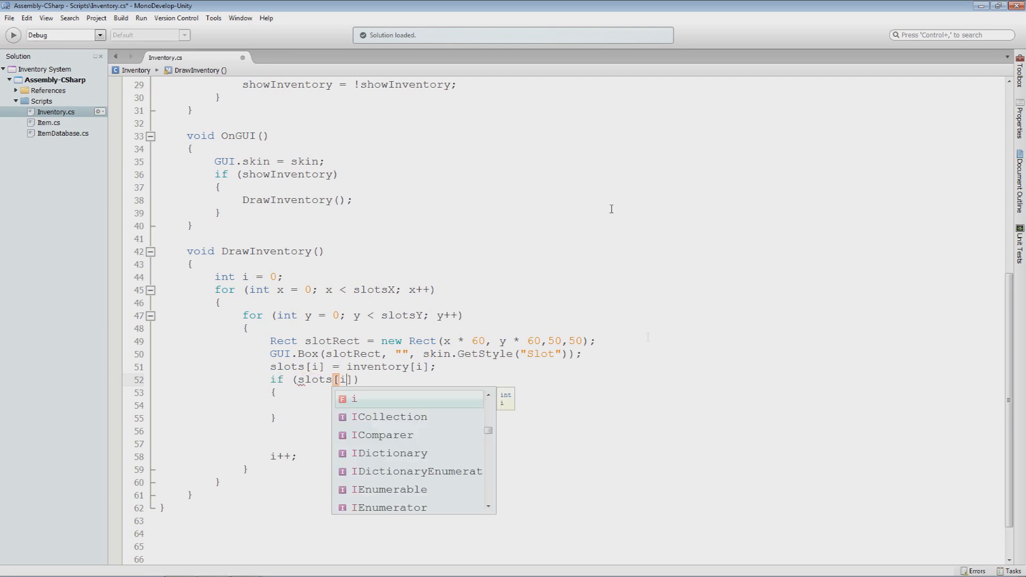
type(".item")
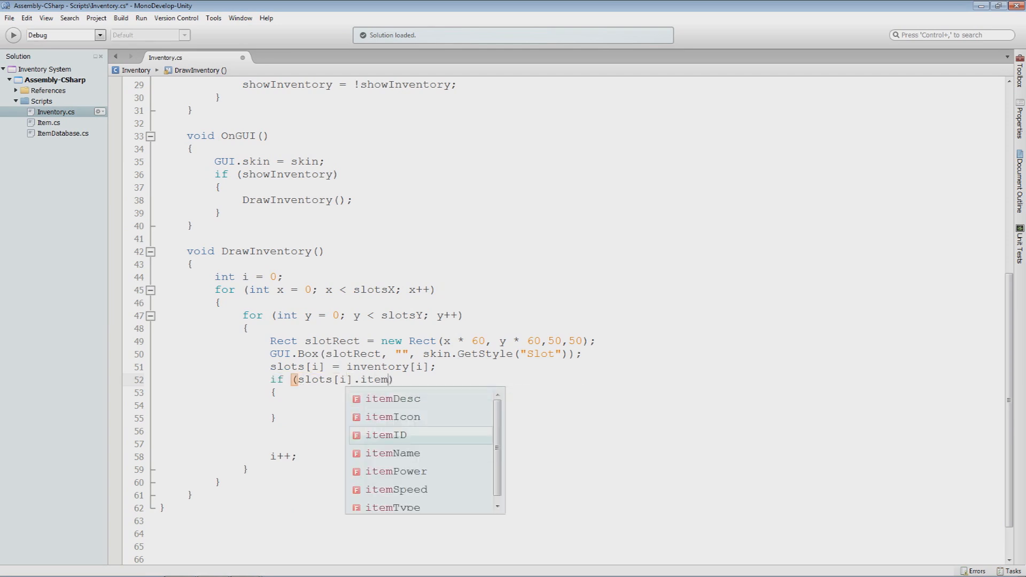
type("name")
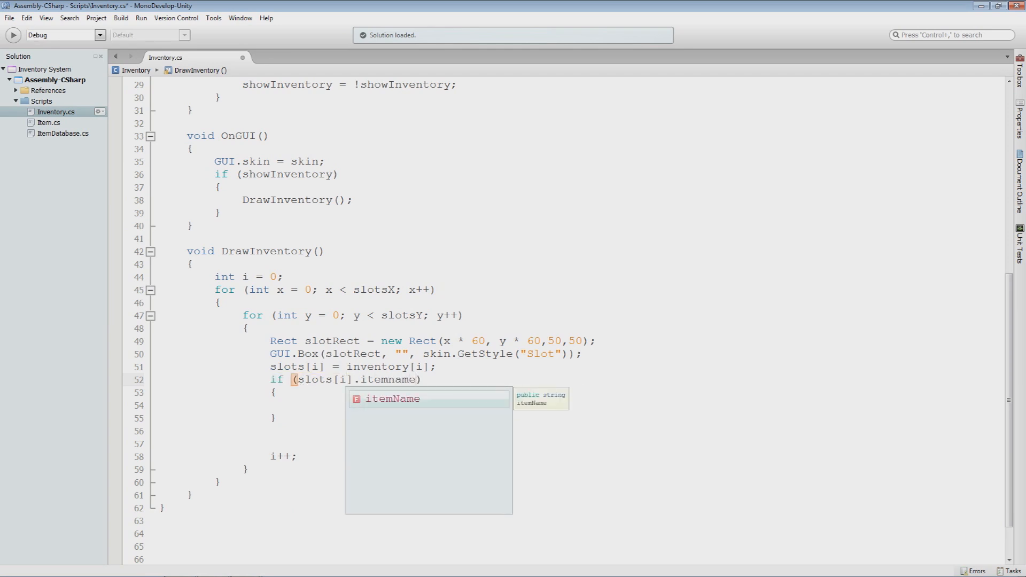
type("!= null")
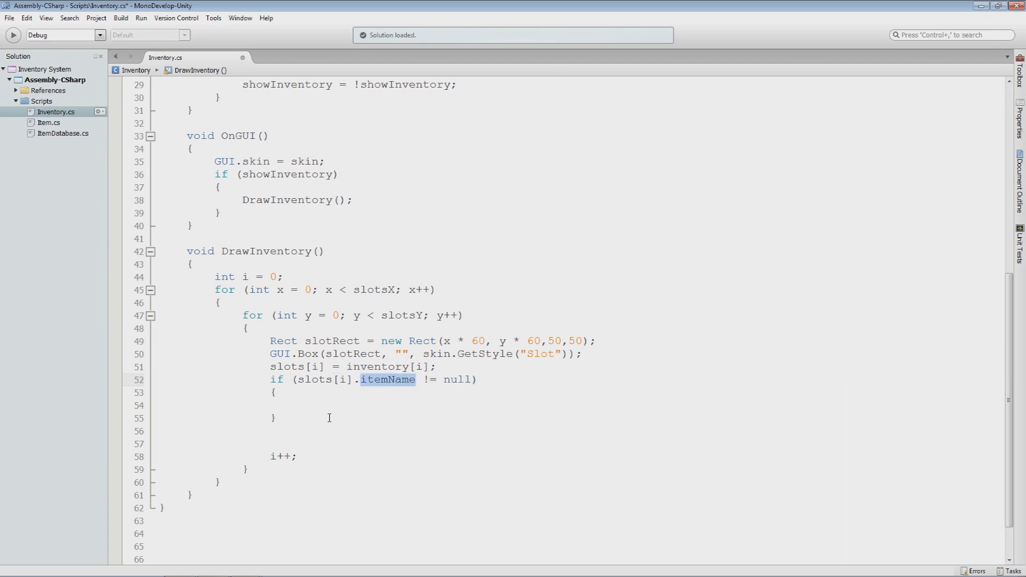
left_click(300, 405)
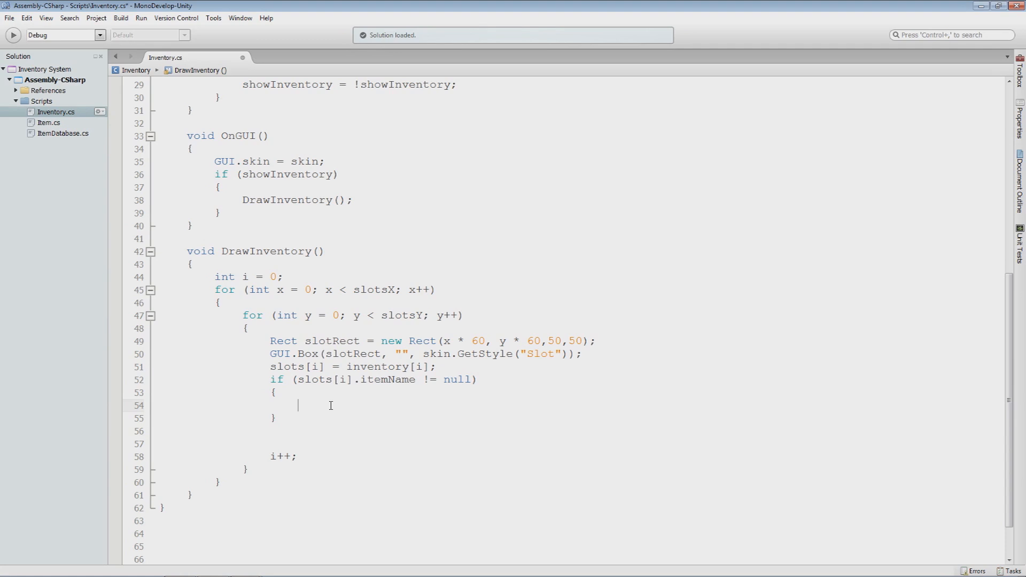
- Start a GUI.DrawTexture(); call inside the itemName null check
type("Draw")
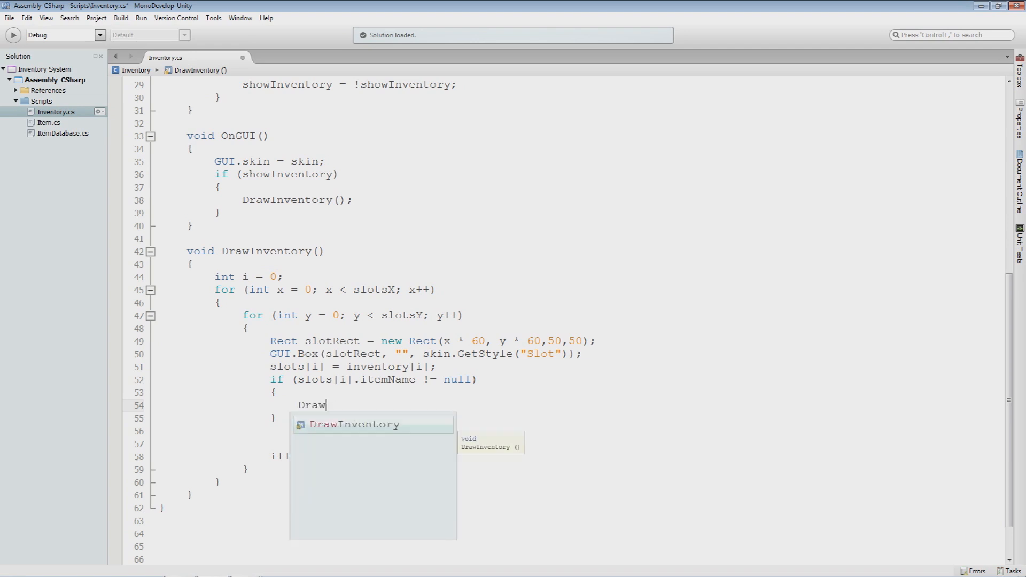
type("Te")
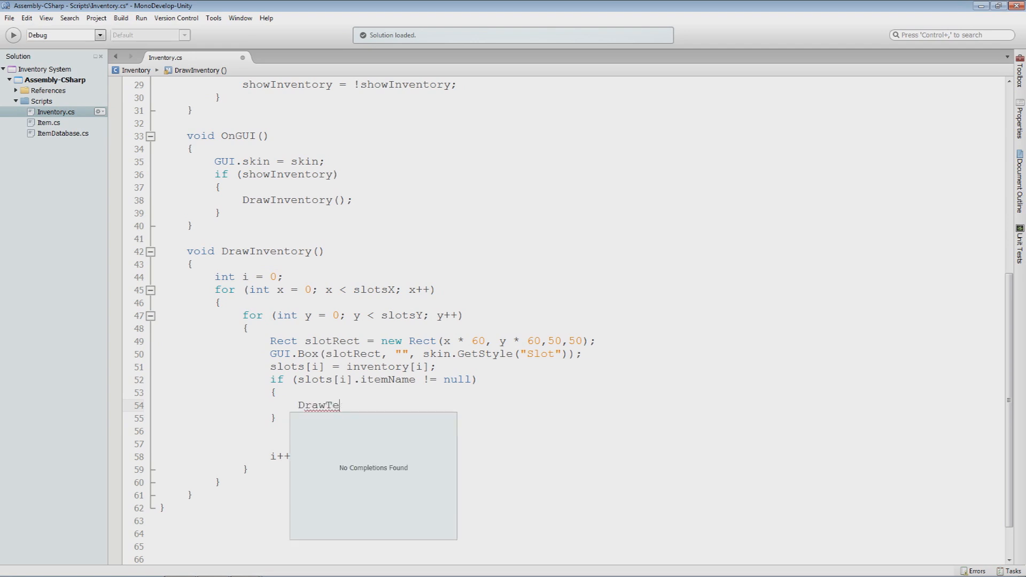
type("GUI.")
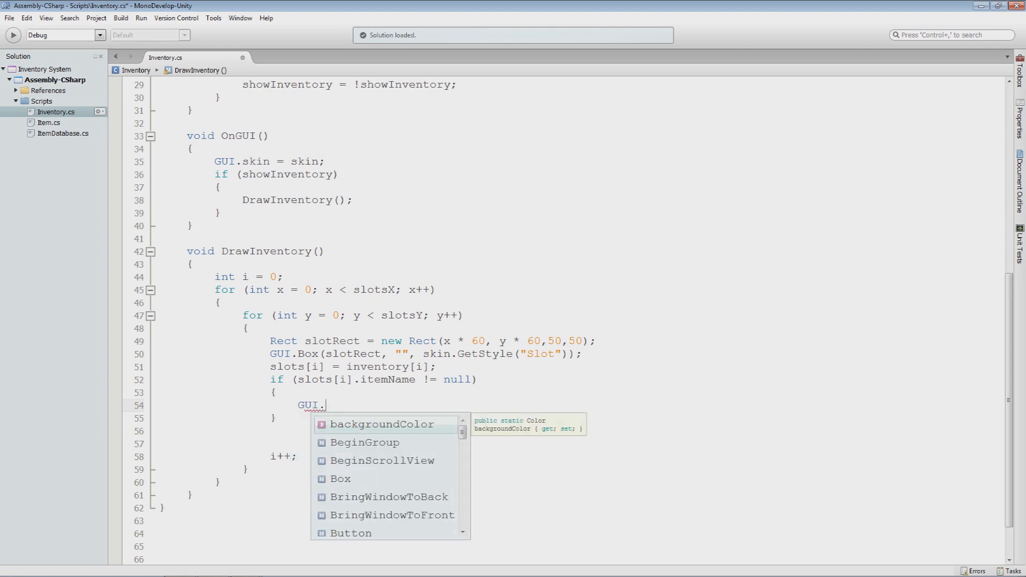
type("DrawTexture")
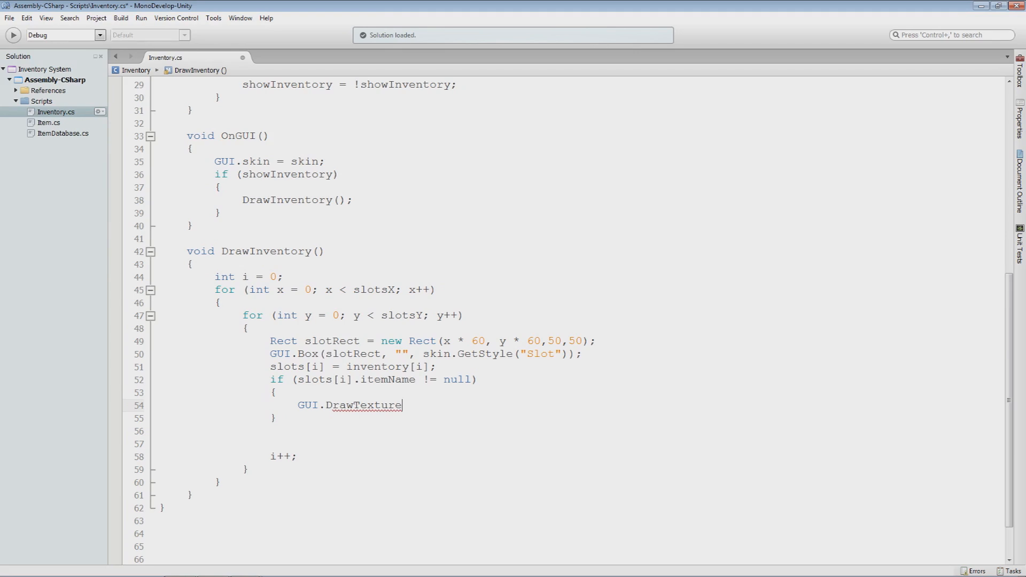
type("();")
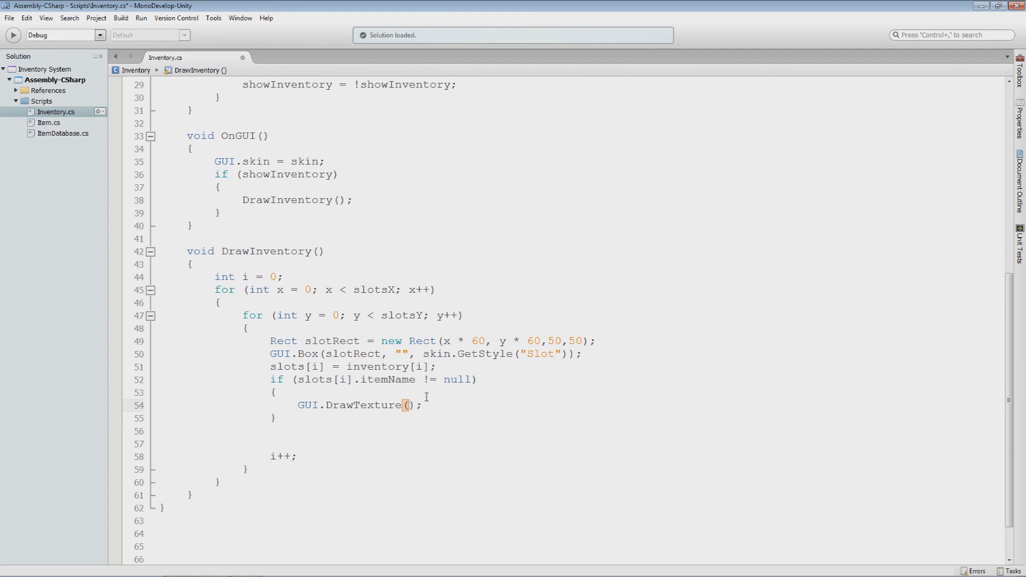
left_click_drag(383, 341, 554, 353)
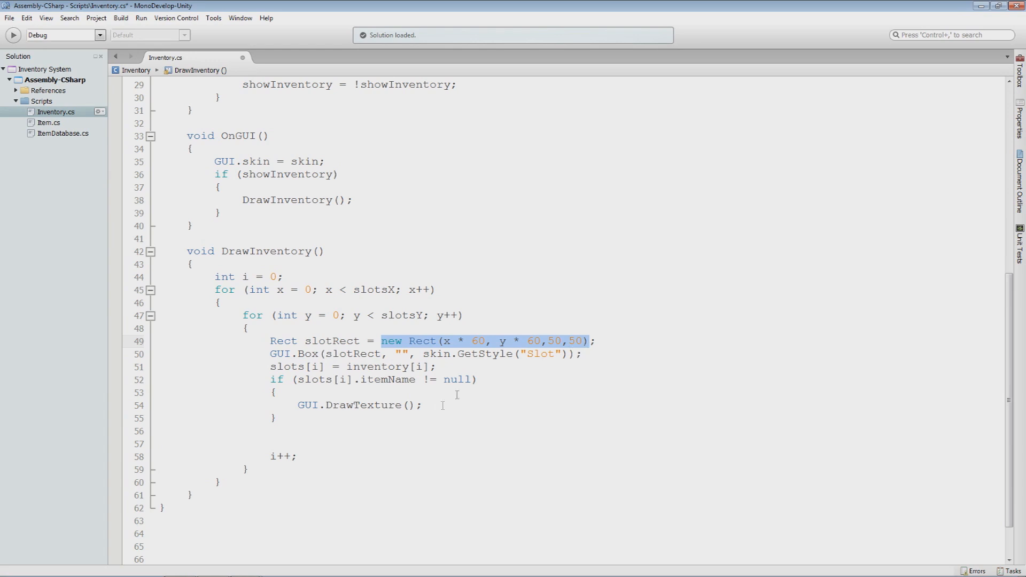
- Fill the call as GUI.DrawTexture(slotRect, slots[i].itemIcon);
left_click(405, 405)
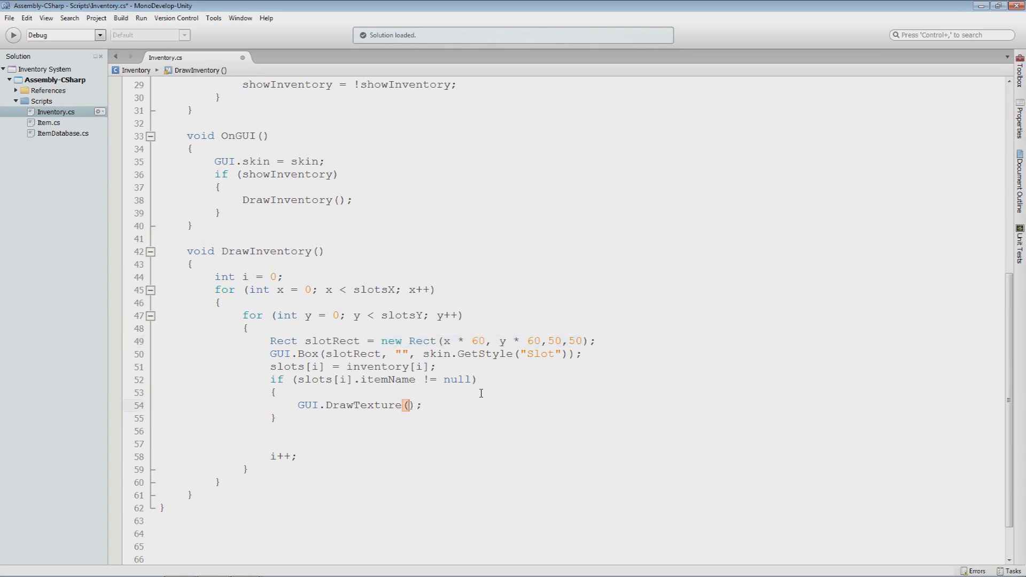
type("slotR")
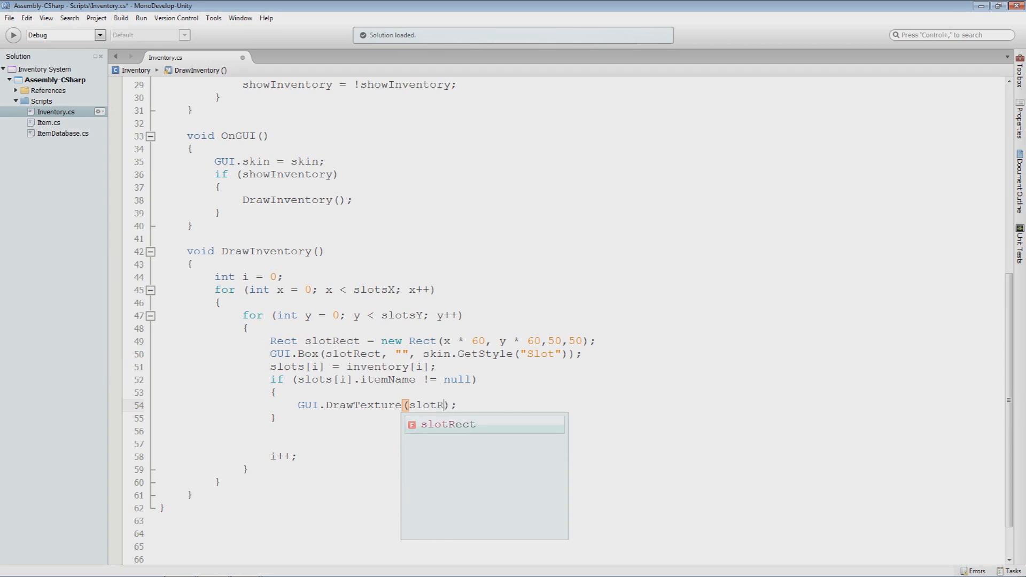
type(",")
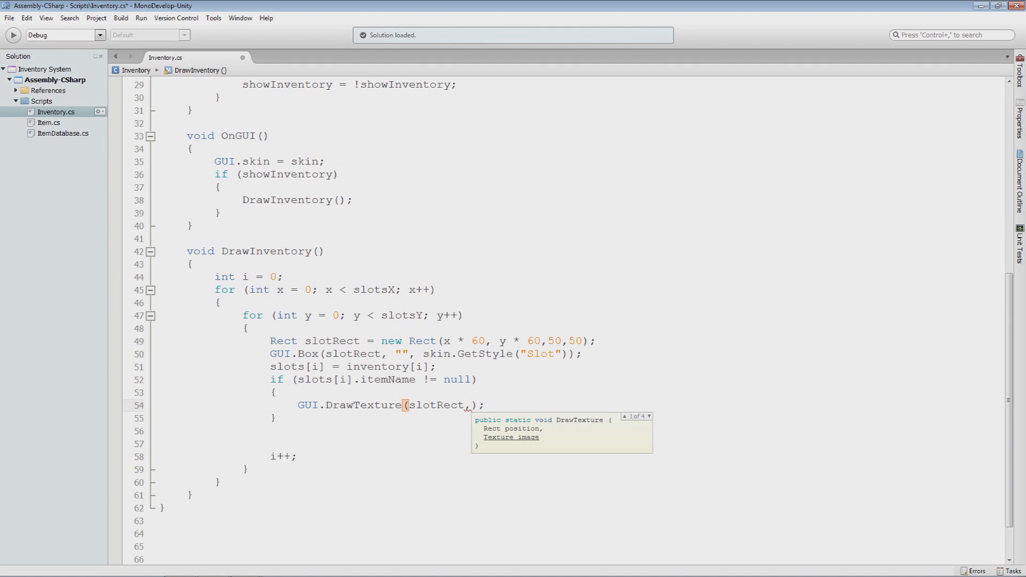
type("slots[i")
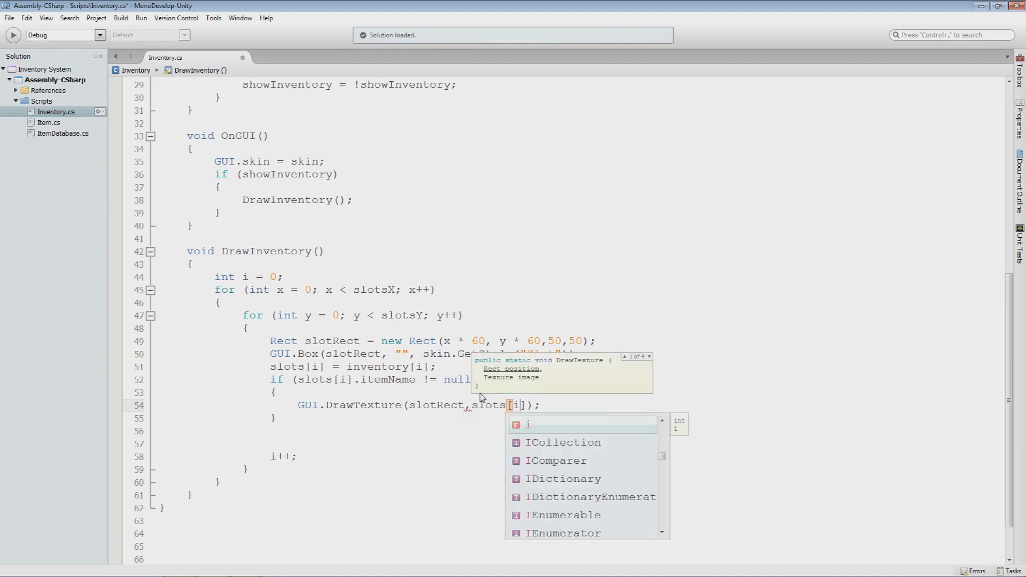
type(".itemIcon")
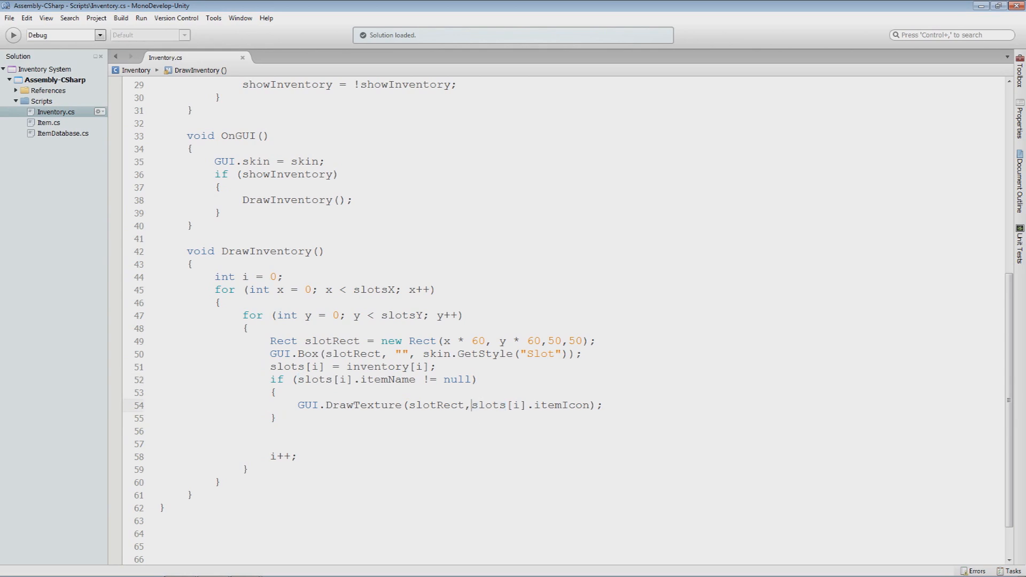
type("\" \"")
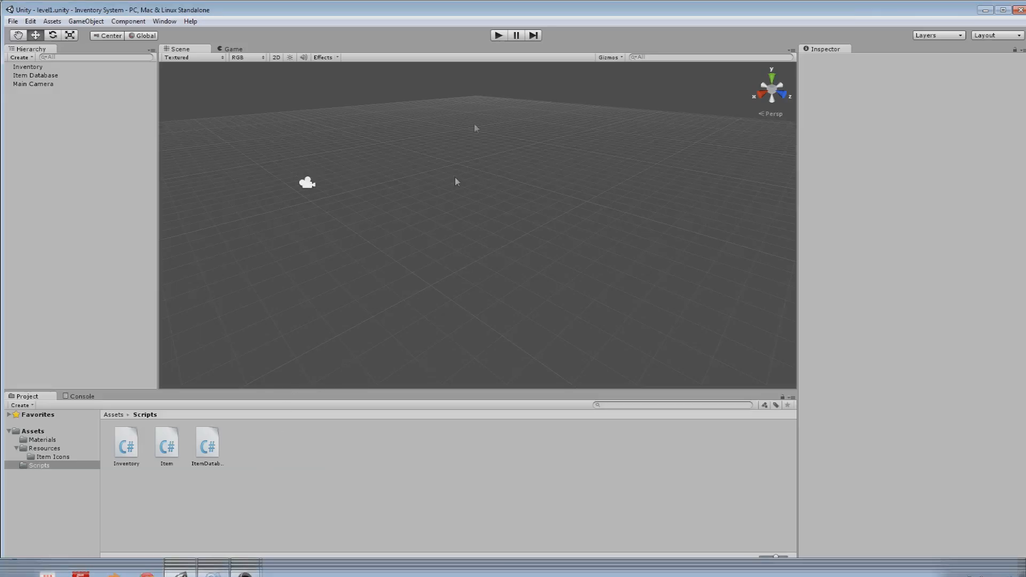
- Play the Unity scene briefly, stop it, and return to Inventory.cs in the code editor
left_click(497, 35)
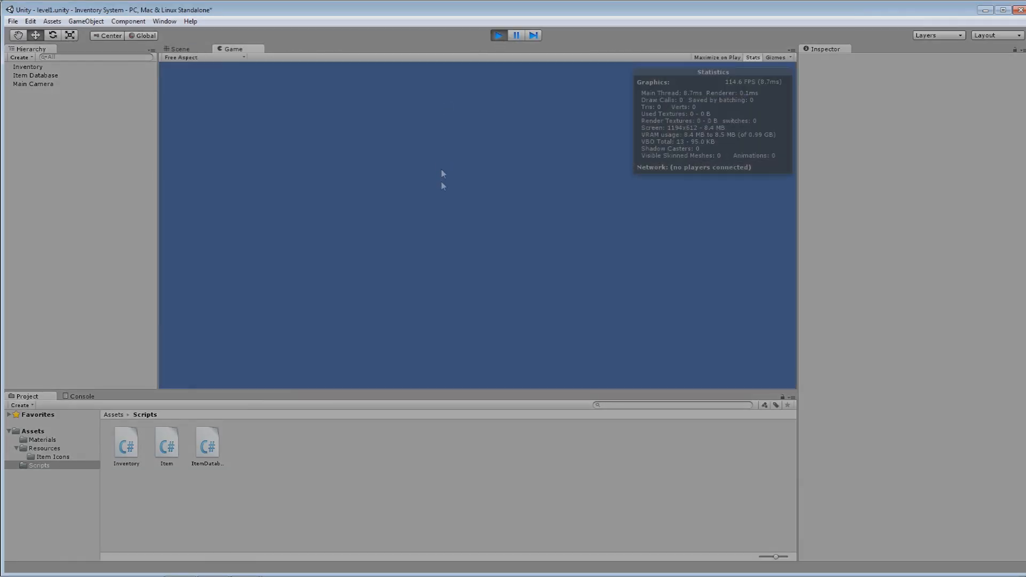
left_click(498, 35)
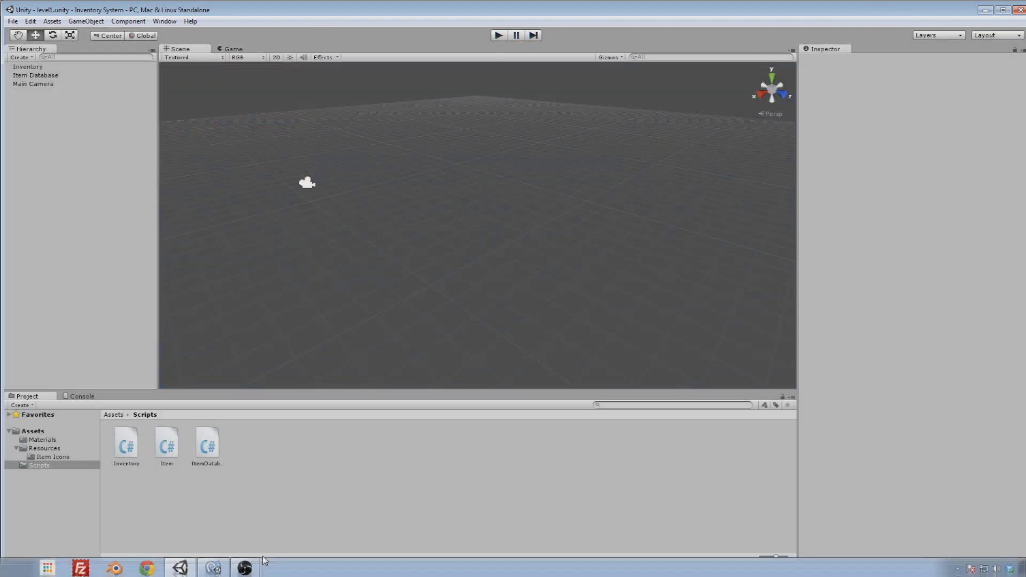
double_click(126, 444)
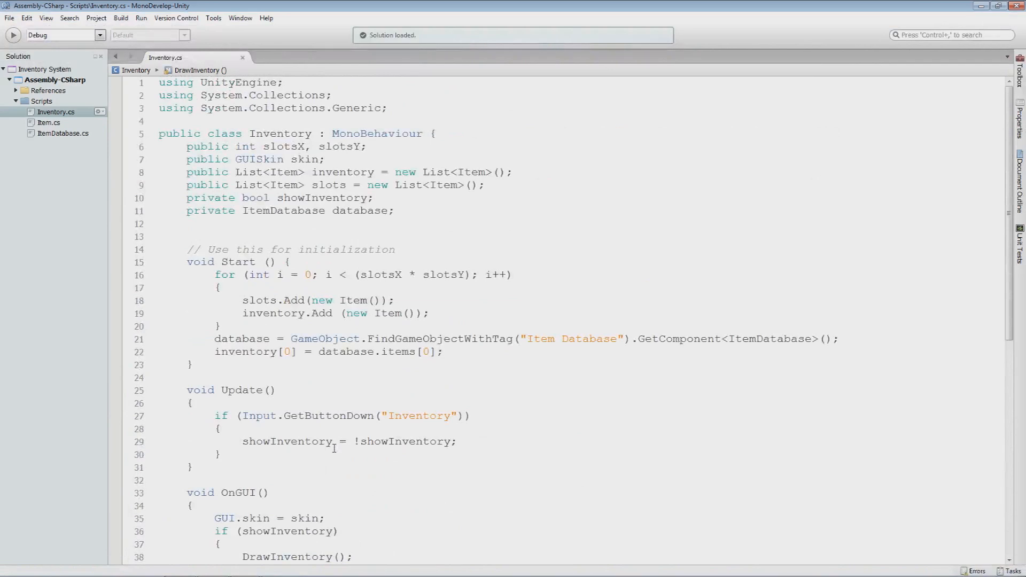
- Duplicate the assignment line and change it to inventory[1] = database.items[1]
triple_click(327, 352)
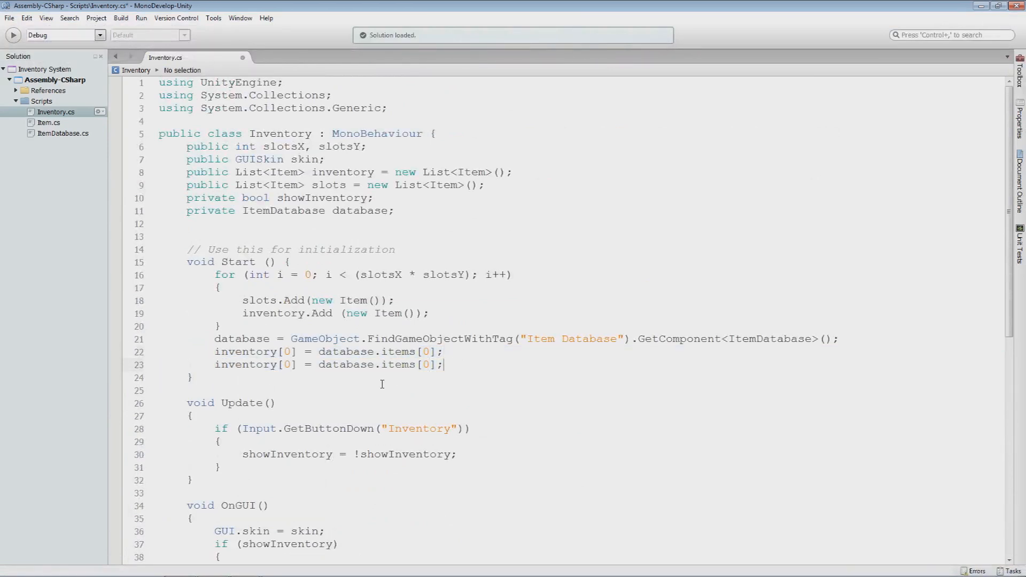
type("1")
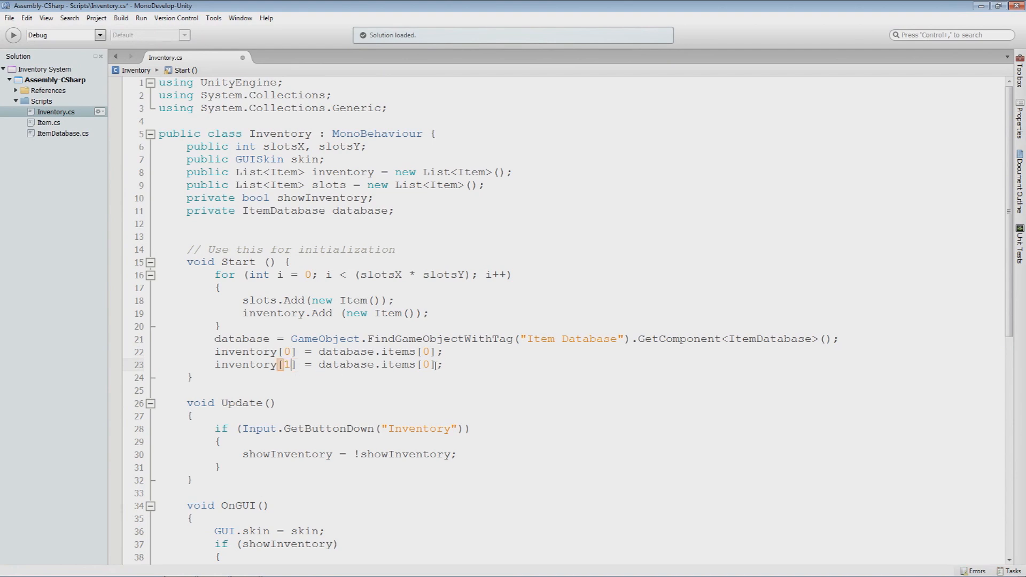
type("1")
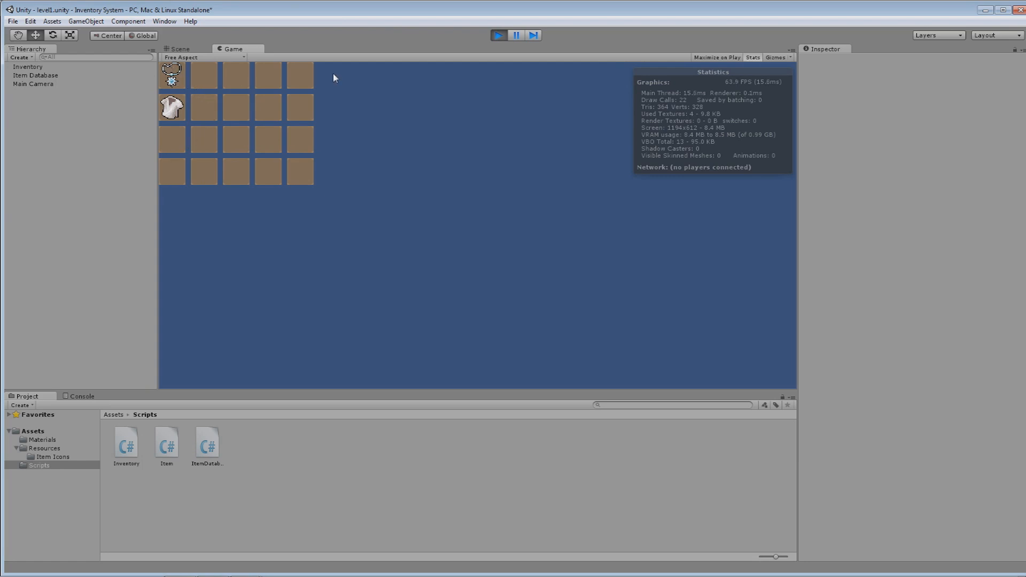
mouse_move(339, 82)
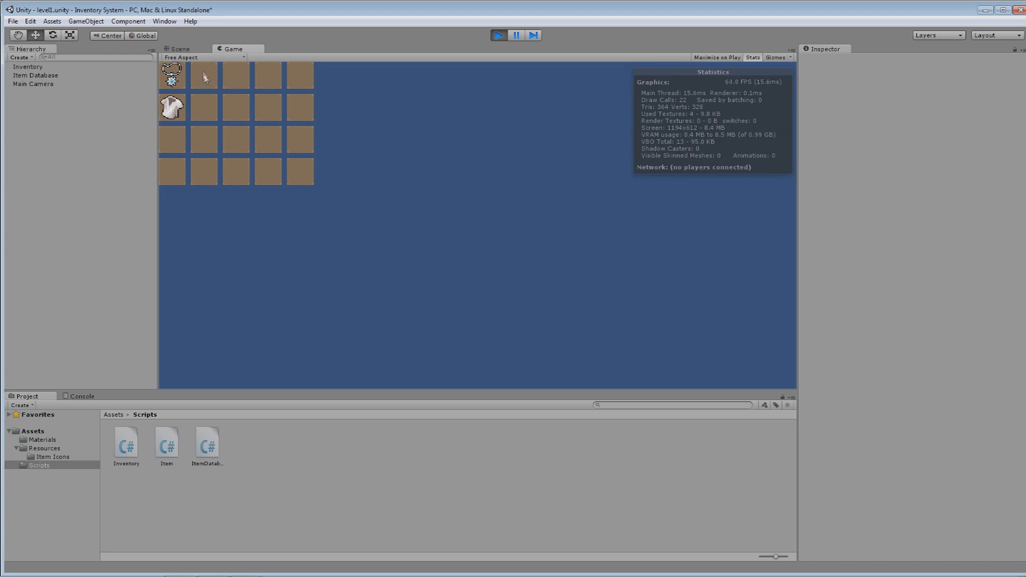
mouse_move(169, 187)
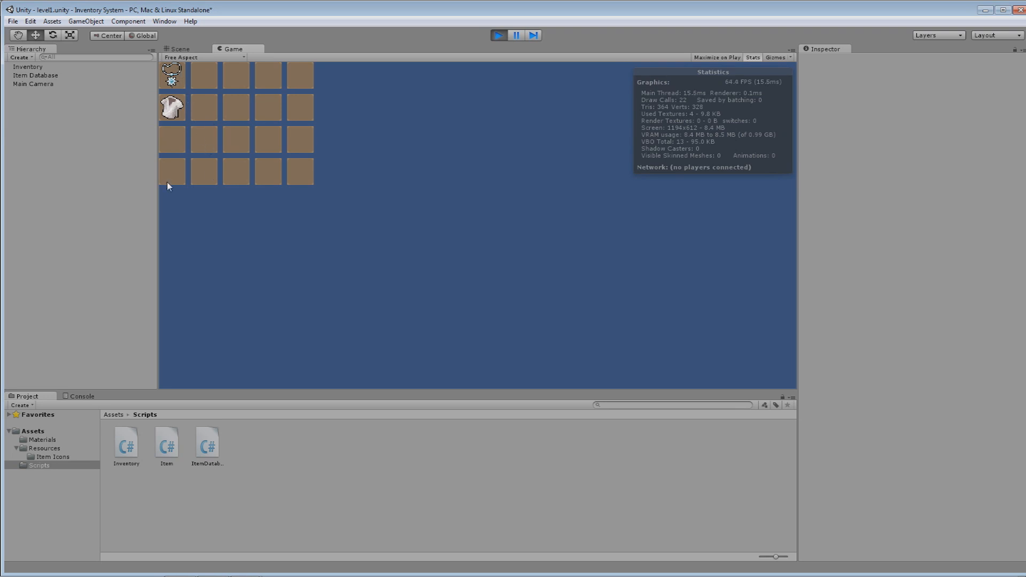
mouse_move(502, 79)
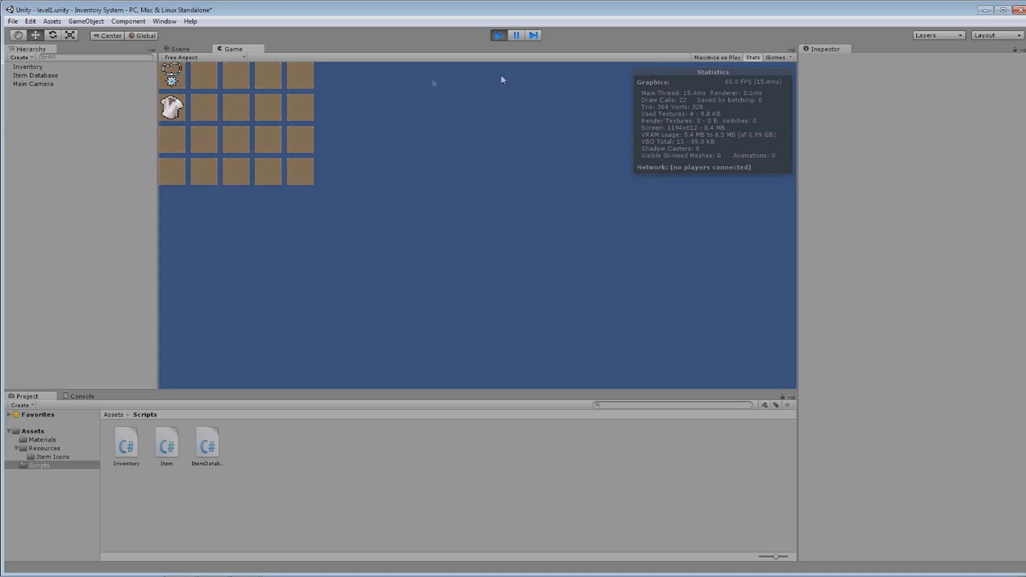
mouse_move(387, 69)
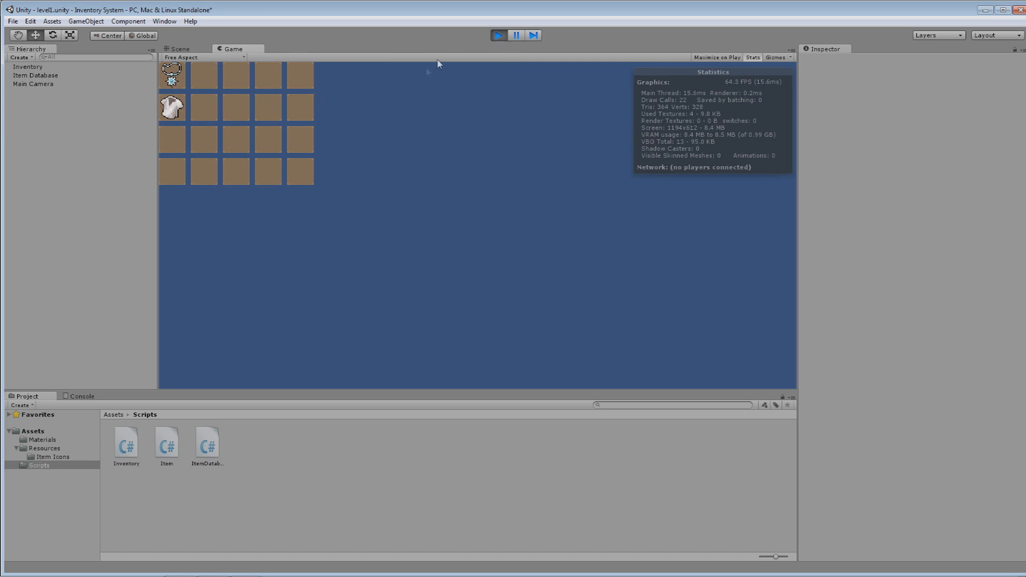
- Stop play mode after checking the amulet and t-shirt icons in the Game view
left_click(180, 49)
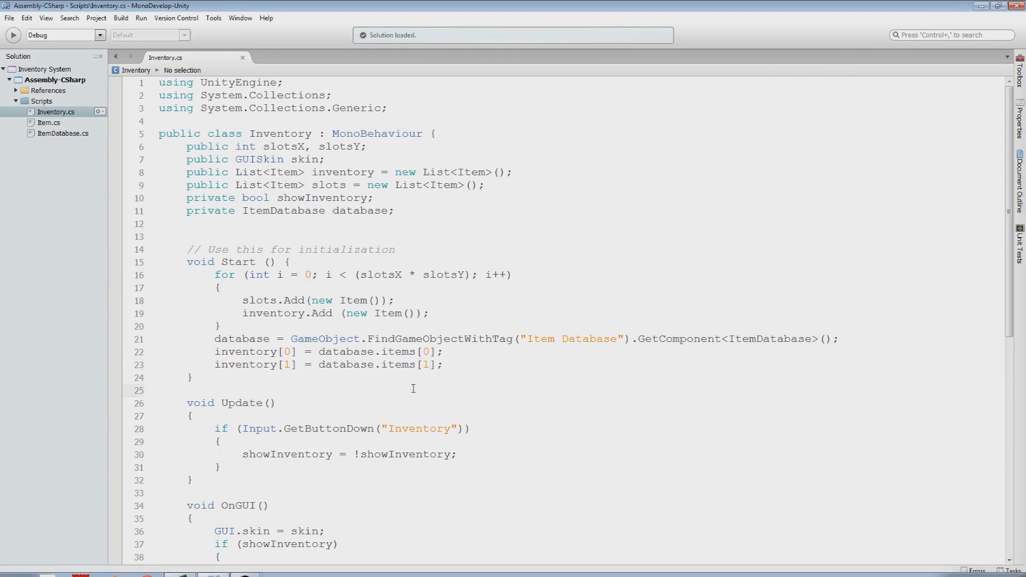
- In DrawInventory, make the y loop outer and the x loop inner so slots fill row by row
scroll("down", 3)
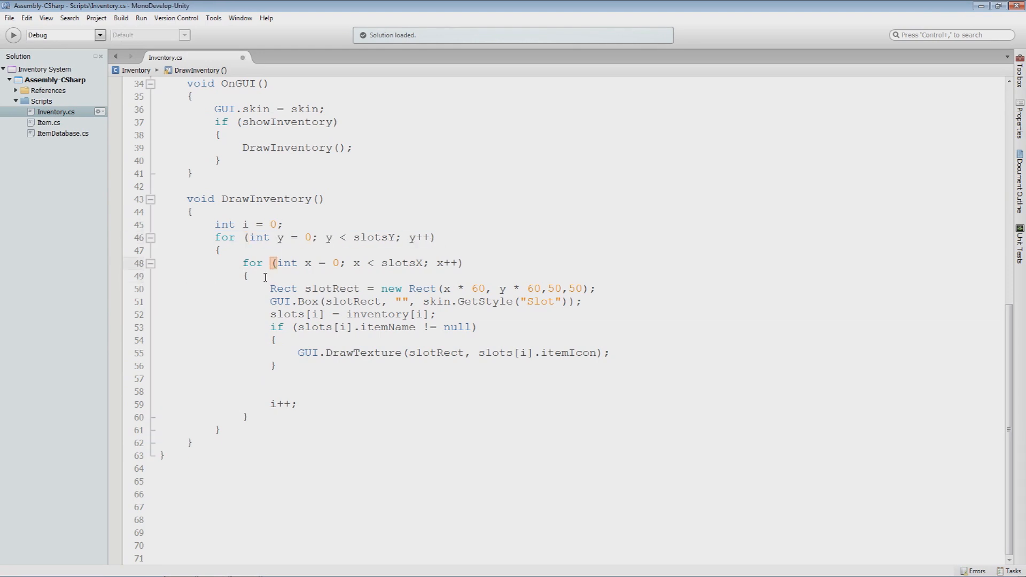
double_click(309, 262)
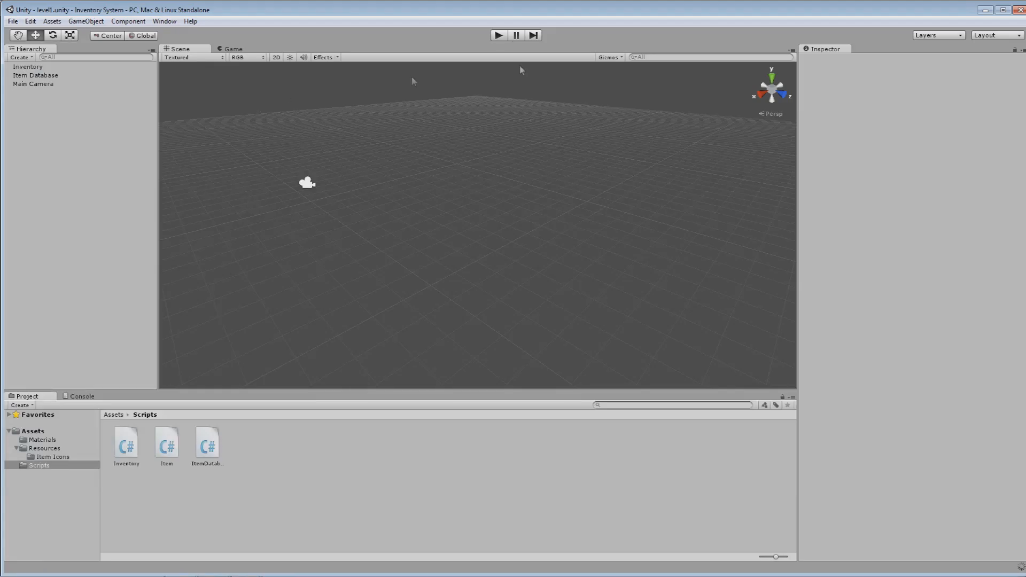
- Run the game to confirm the amulet and t-shirt sit side by side in the top row
left_click(498, 35)
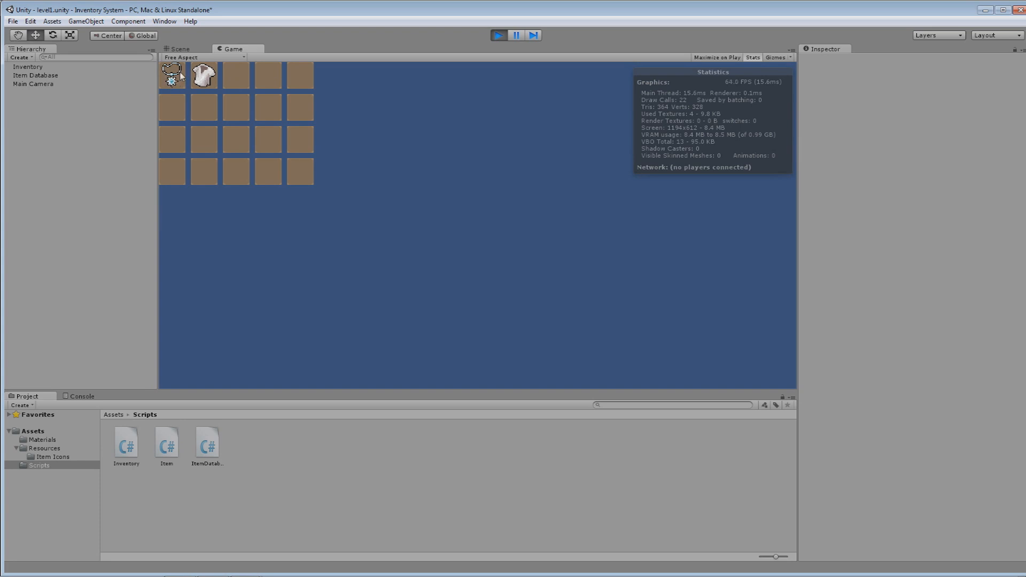
mouse_move(176, 110)
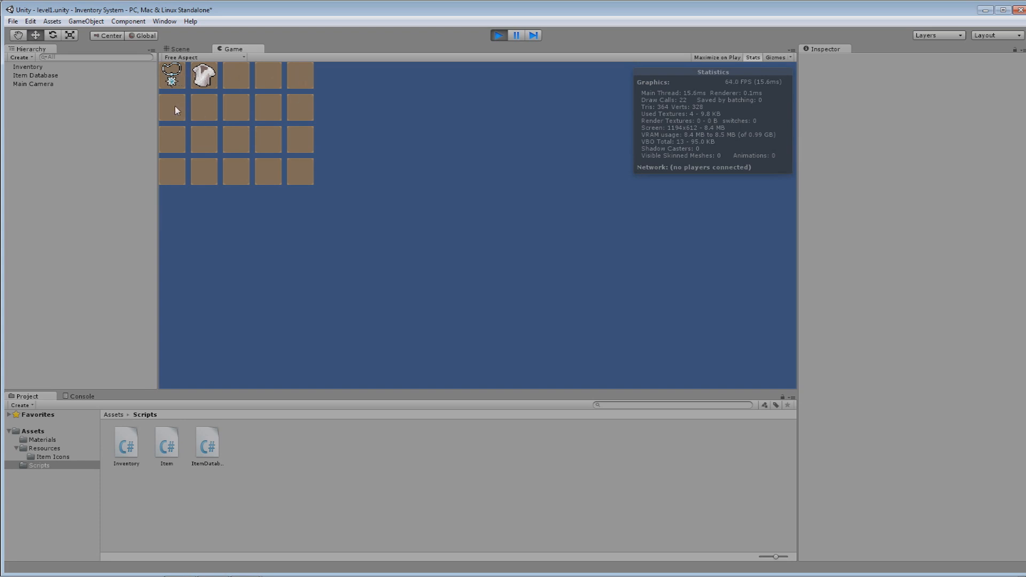
mouse_move(381, 142)
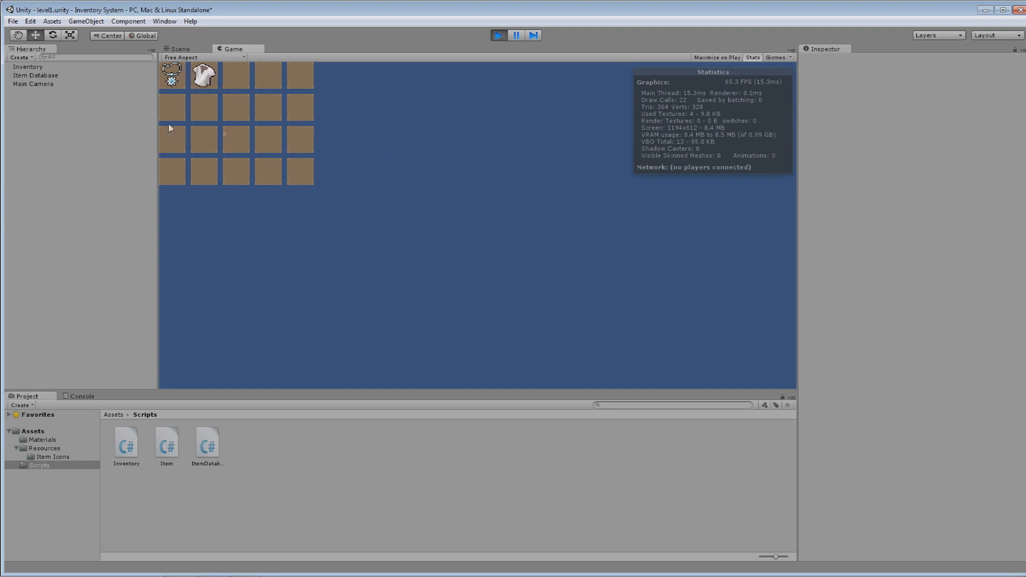
mouse_move(260, 136)
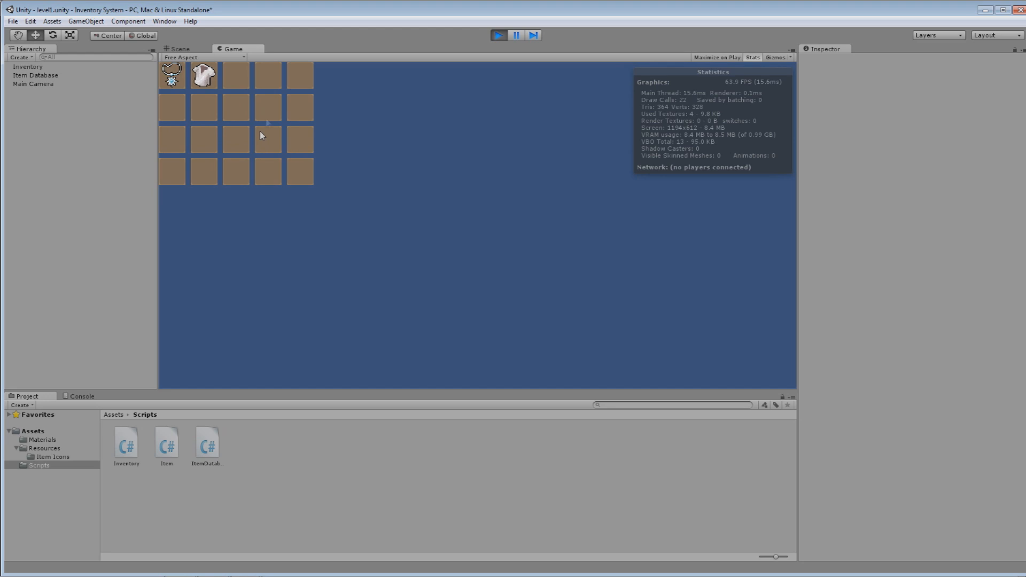
mouse_move(217, 169)
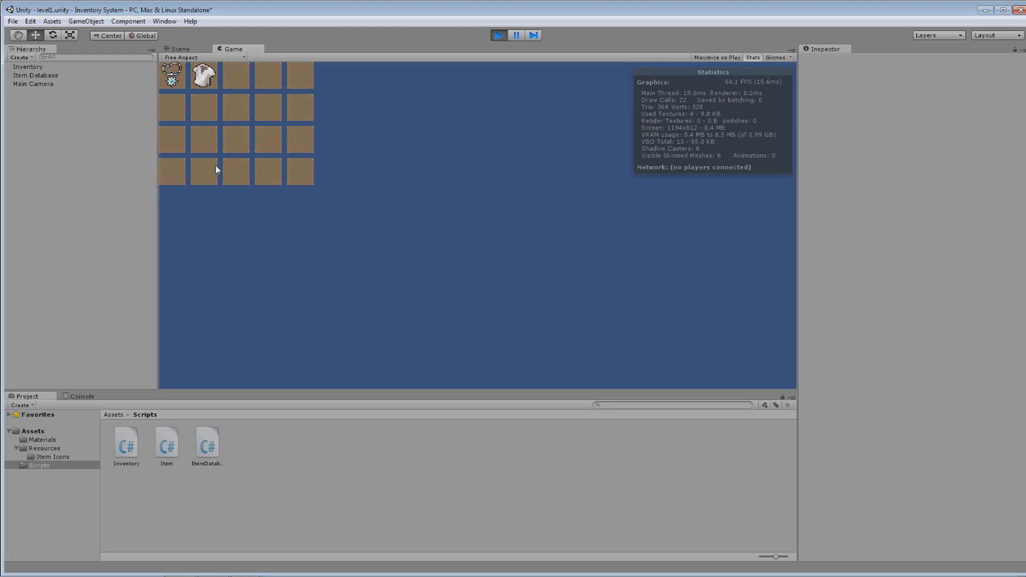
mouse_move(229, 70)
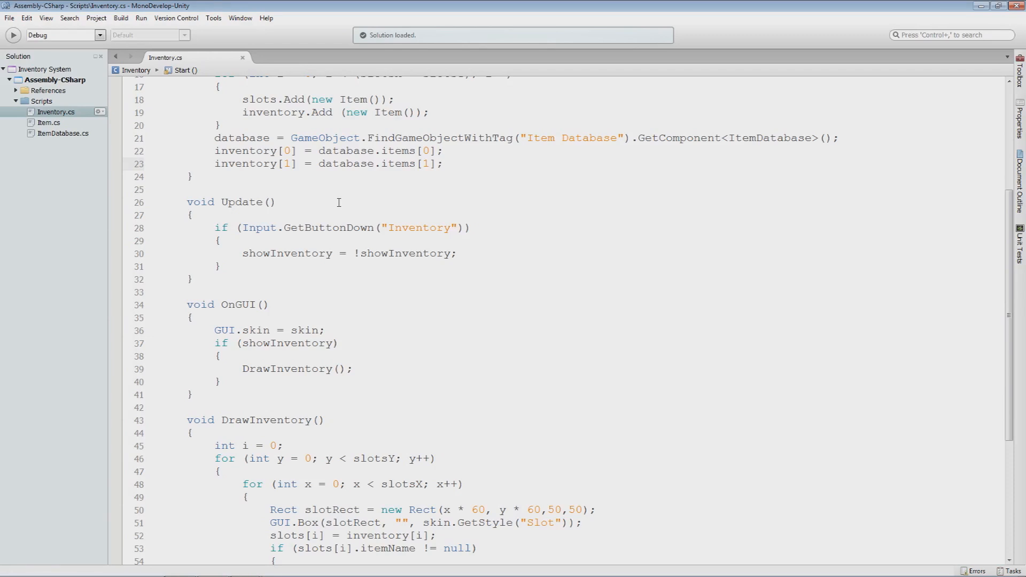
left_click(443, 164)
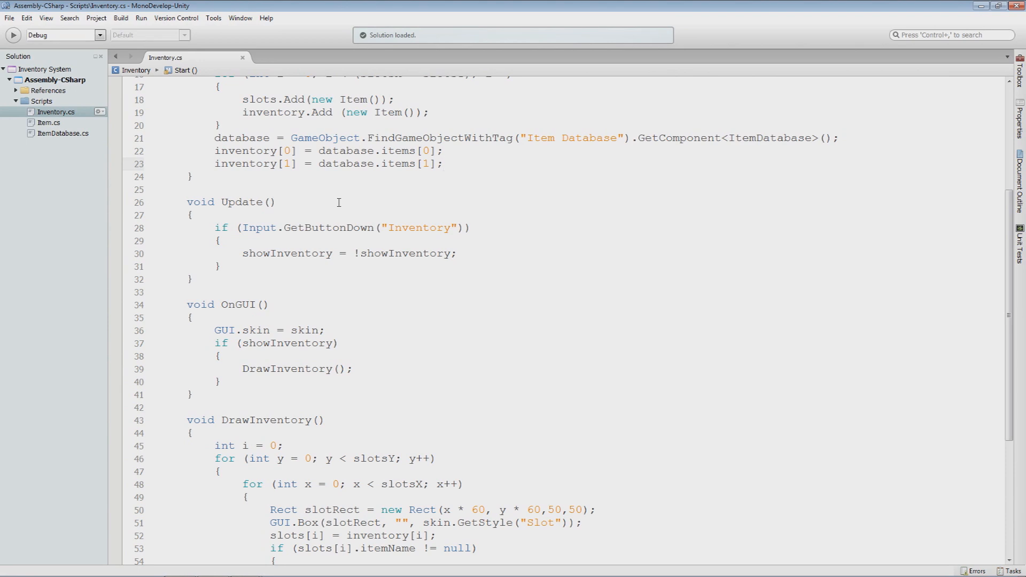
left_click(444, 164)
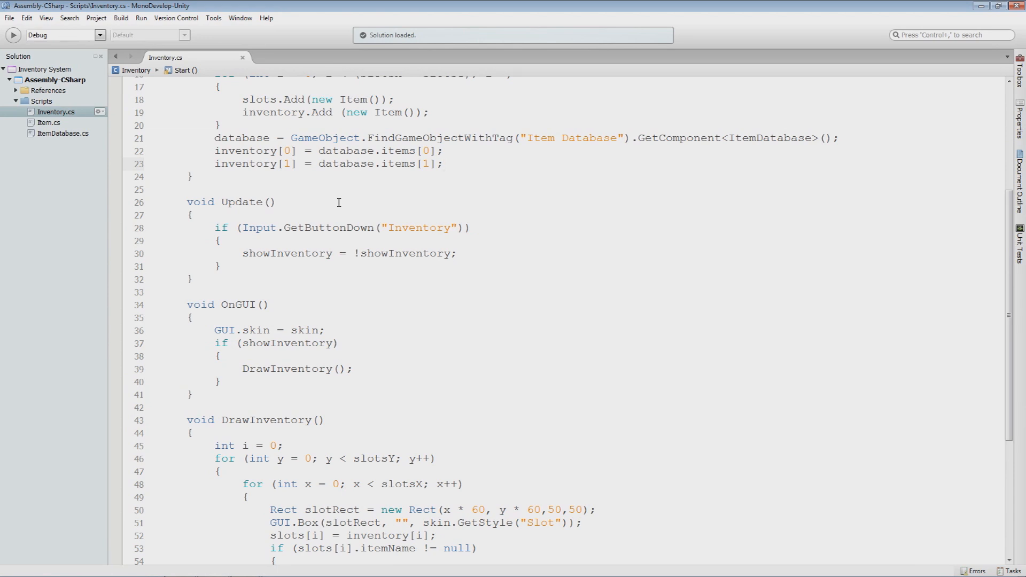
left_click(444, 163)
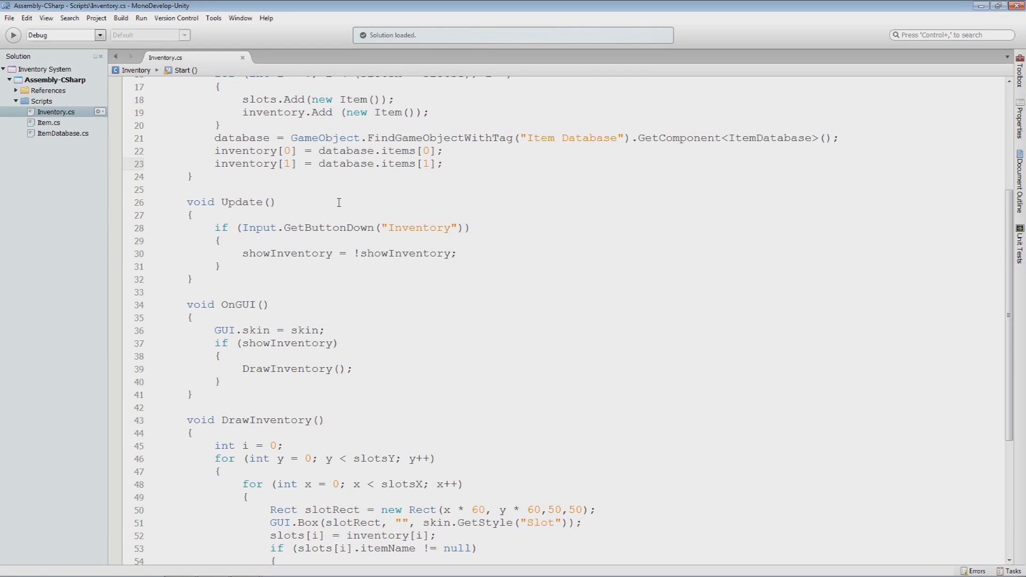
left_click(444, 163)
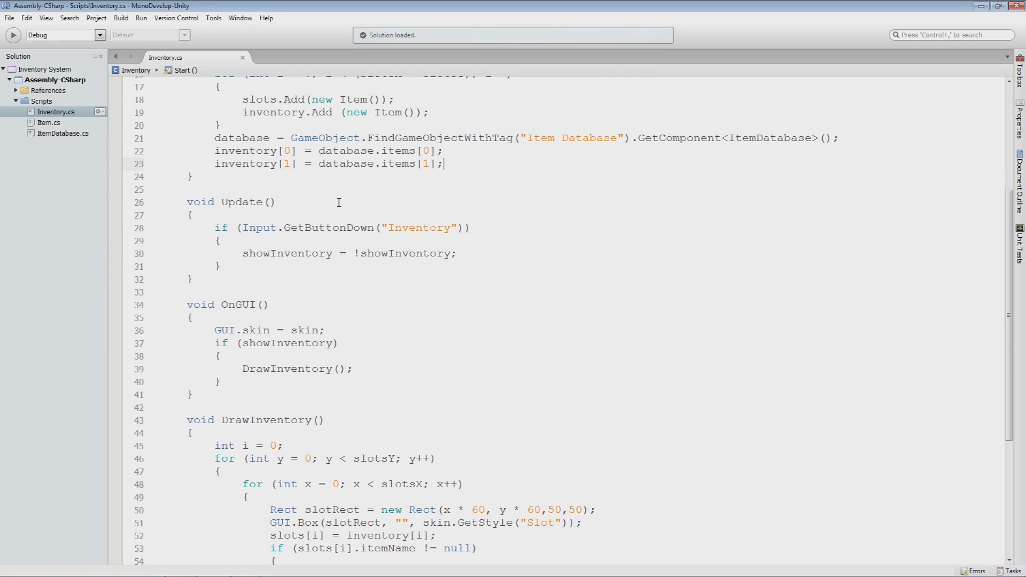